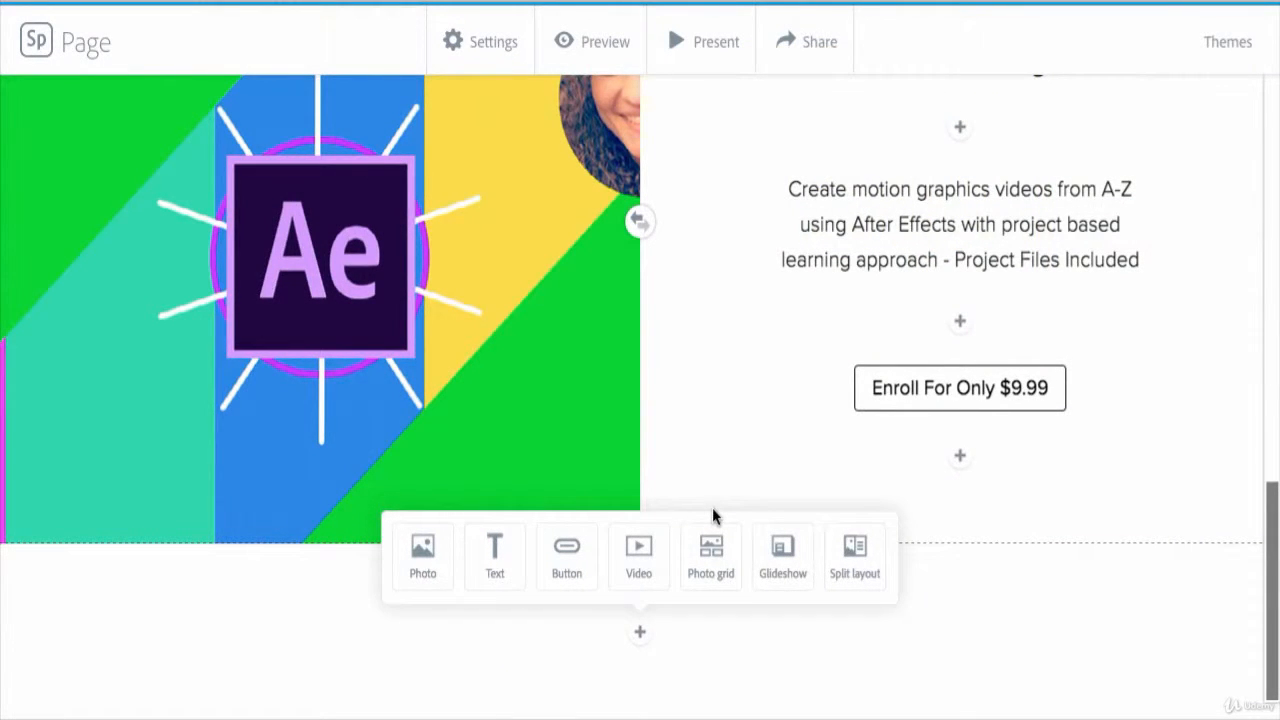
mouse_move(710, 556)
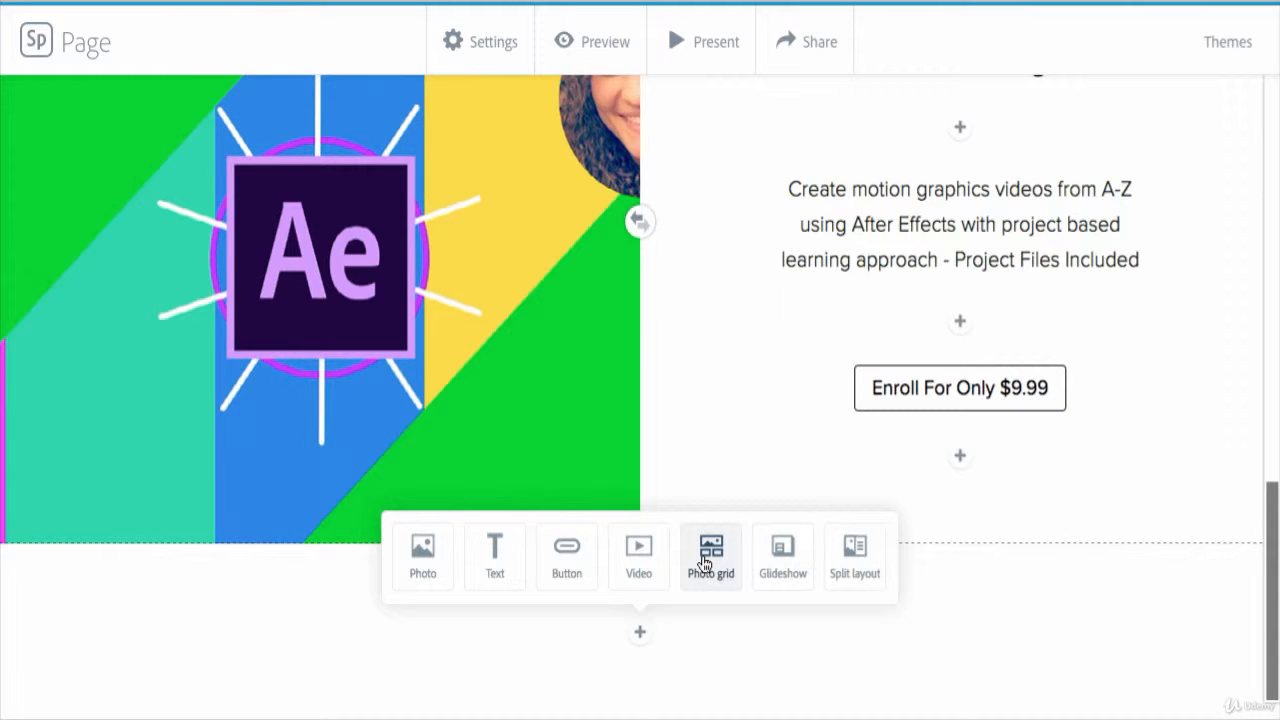
mouse_move(494, 556)
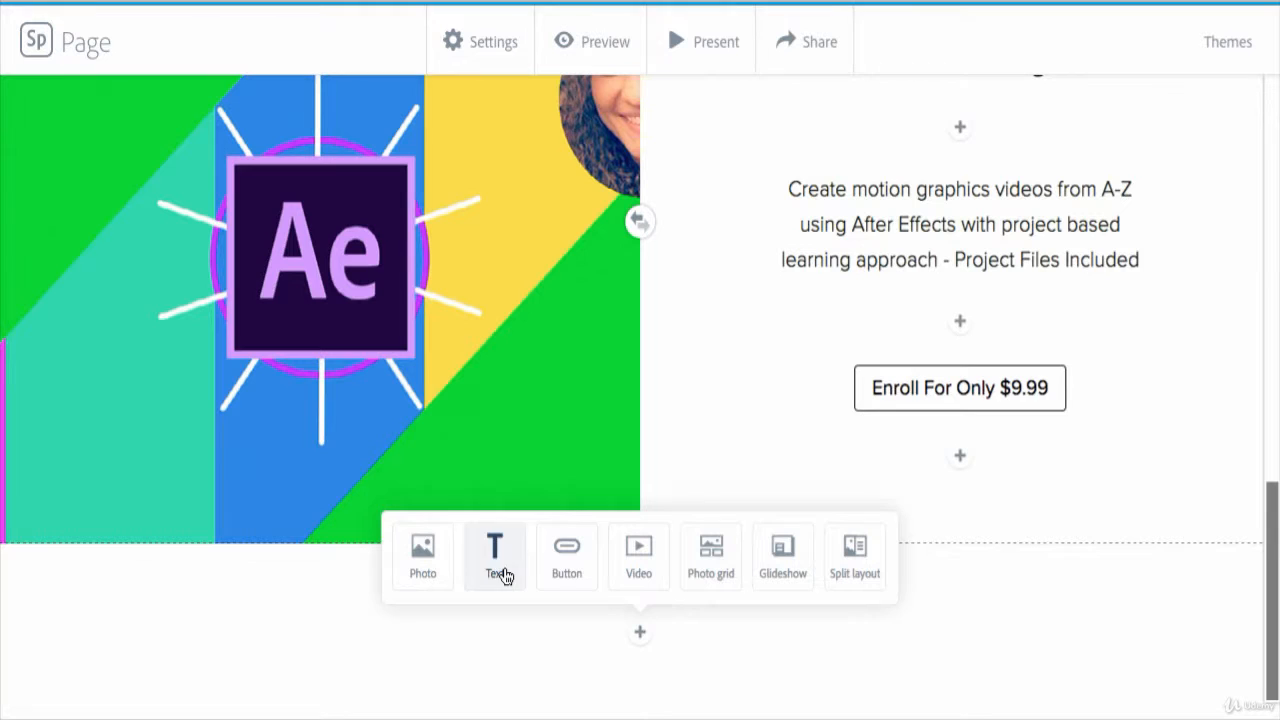
Add a text block reading 'Our Work' and style it as an H1 heading.
click(494, 556)
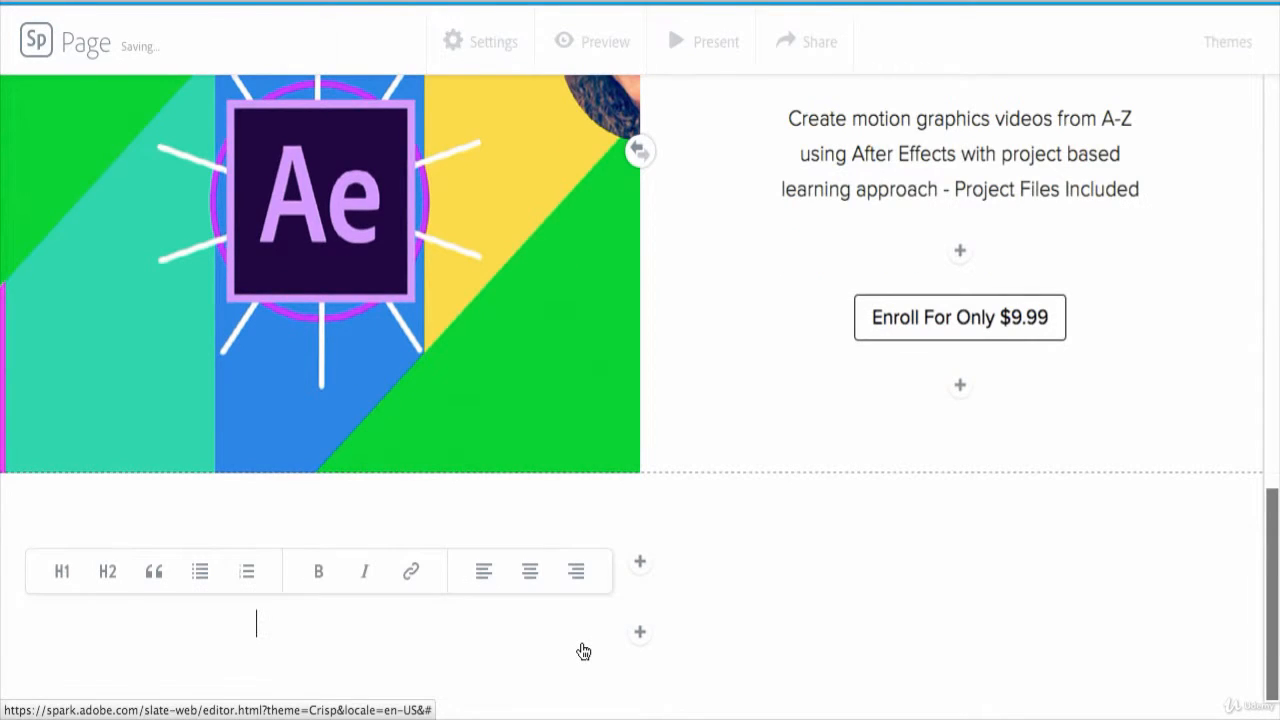
text(Our Work)
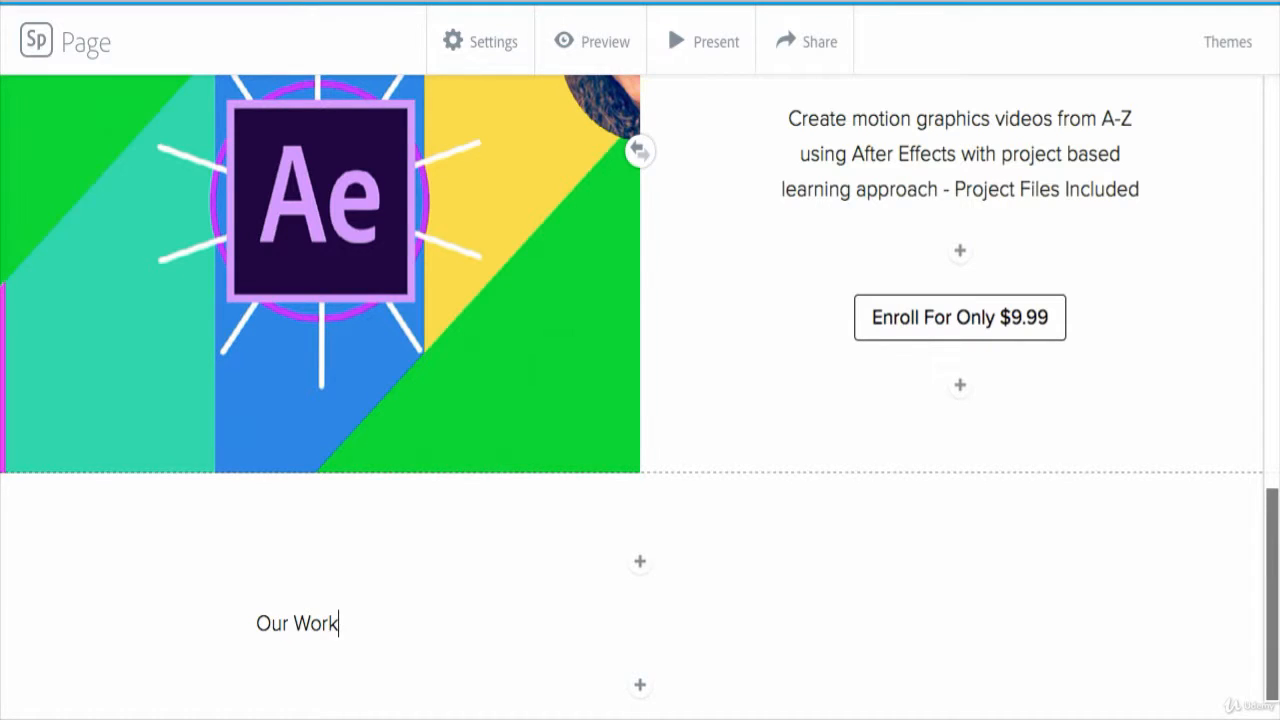
double_click(296, 624)
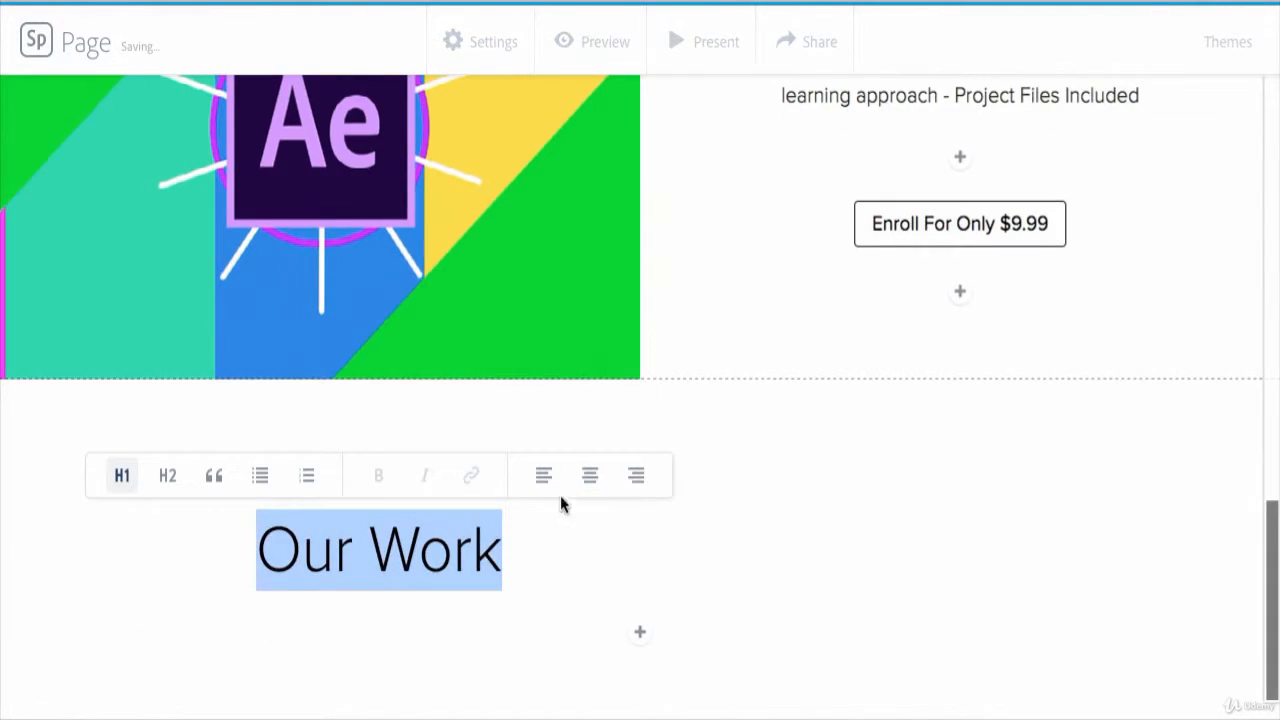
click(588, 476)
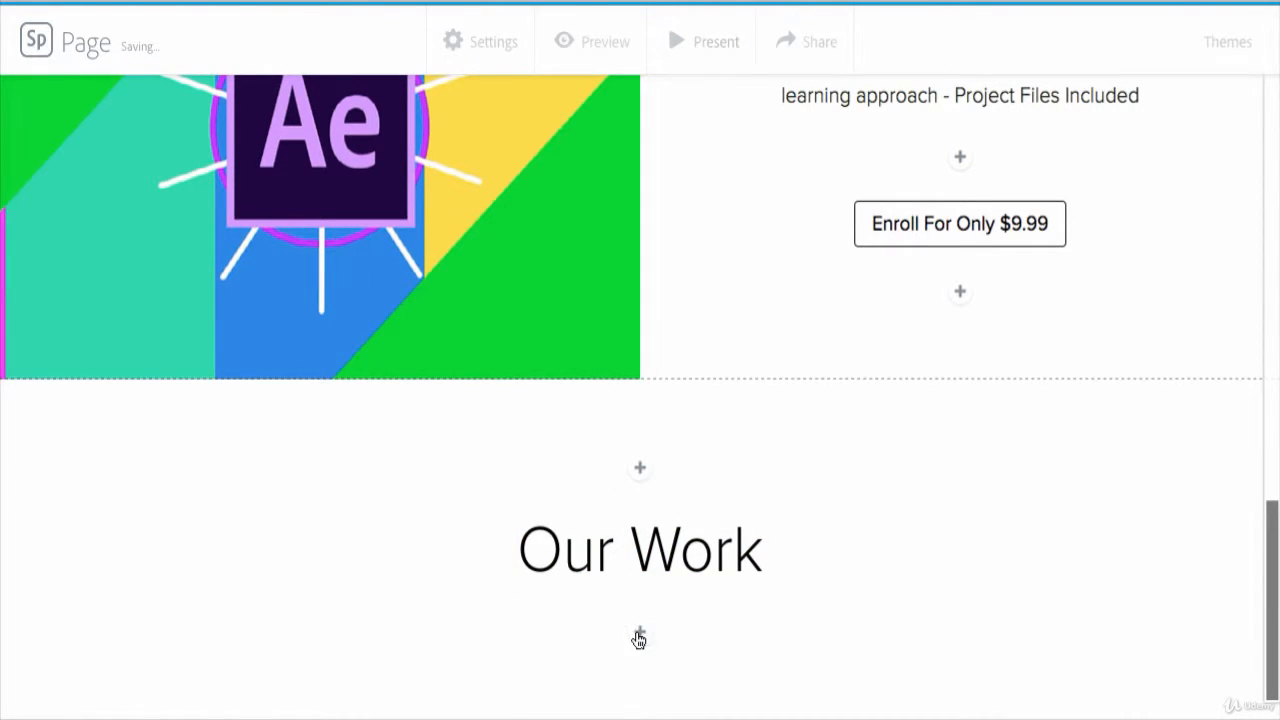
Insert a Photo grid block under the heading and start uploading photos from the computer.
click(640, 640)
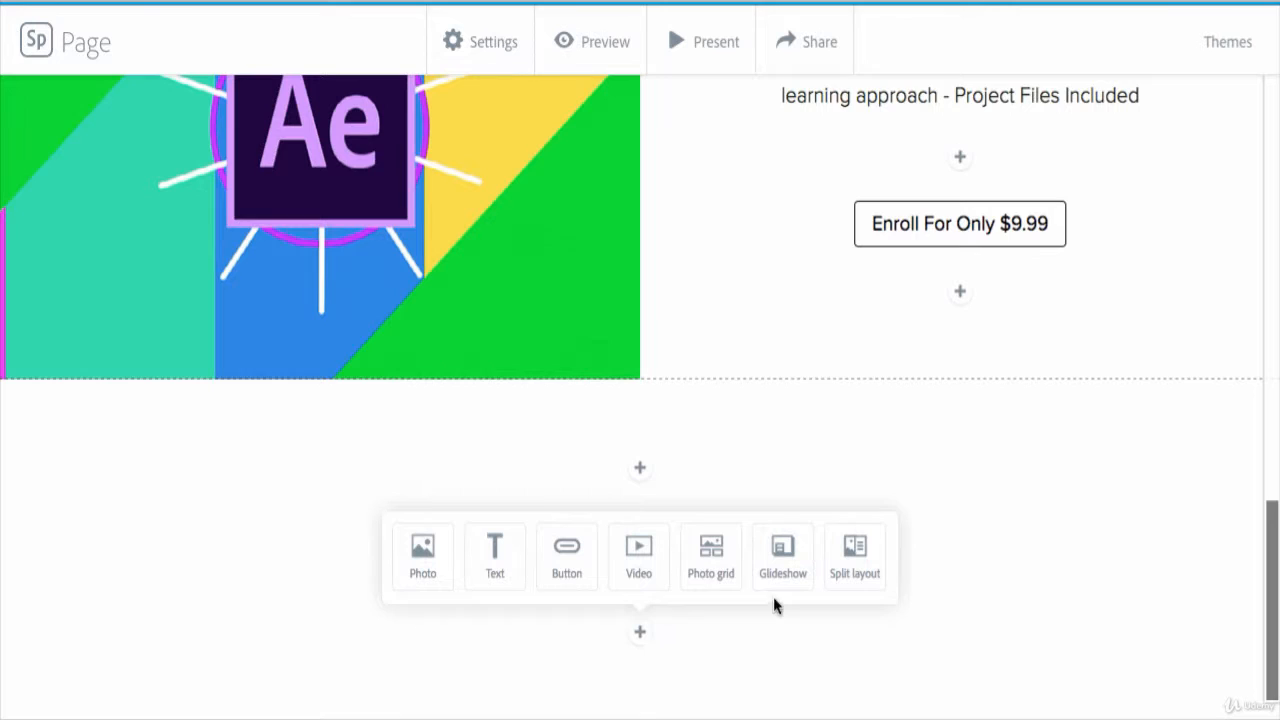
click(710, 556)
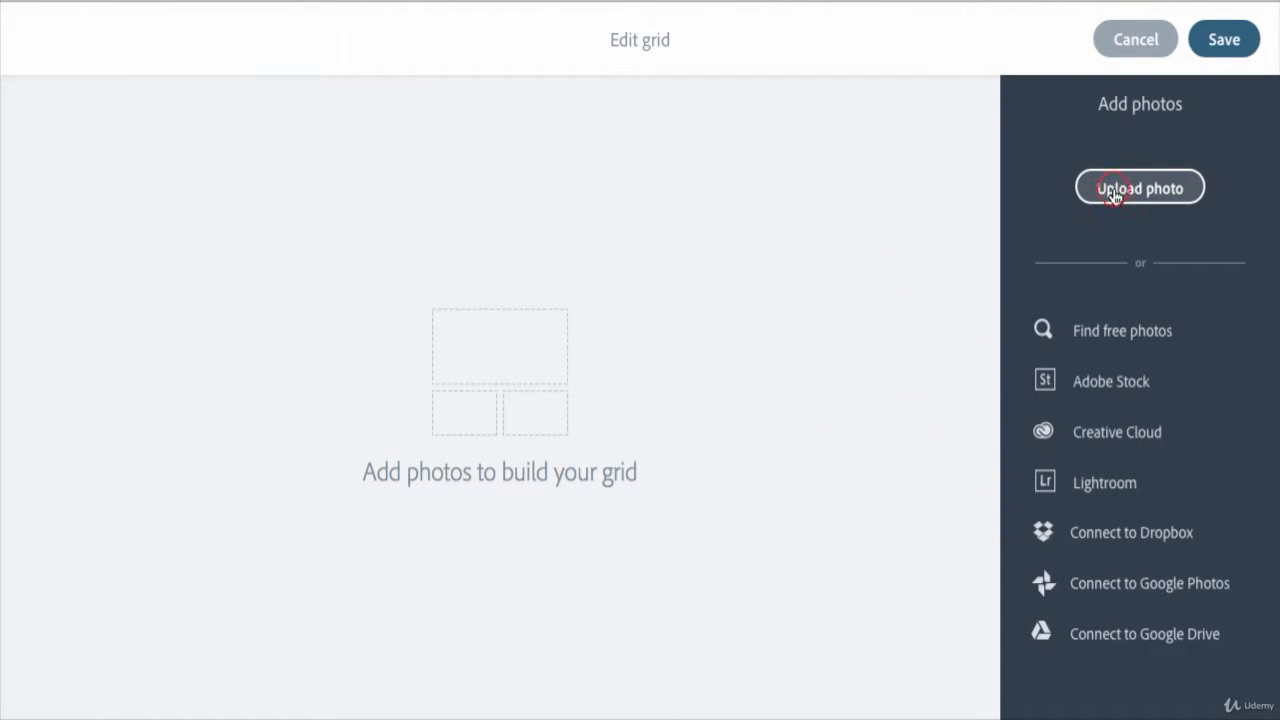
click(1140, 188)
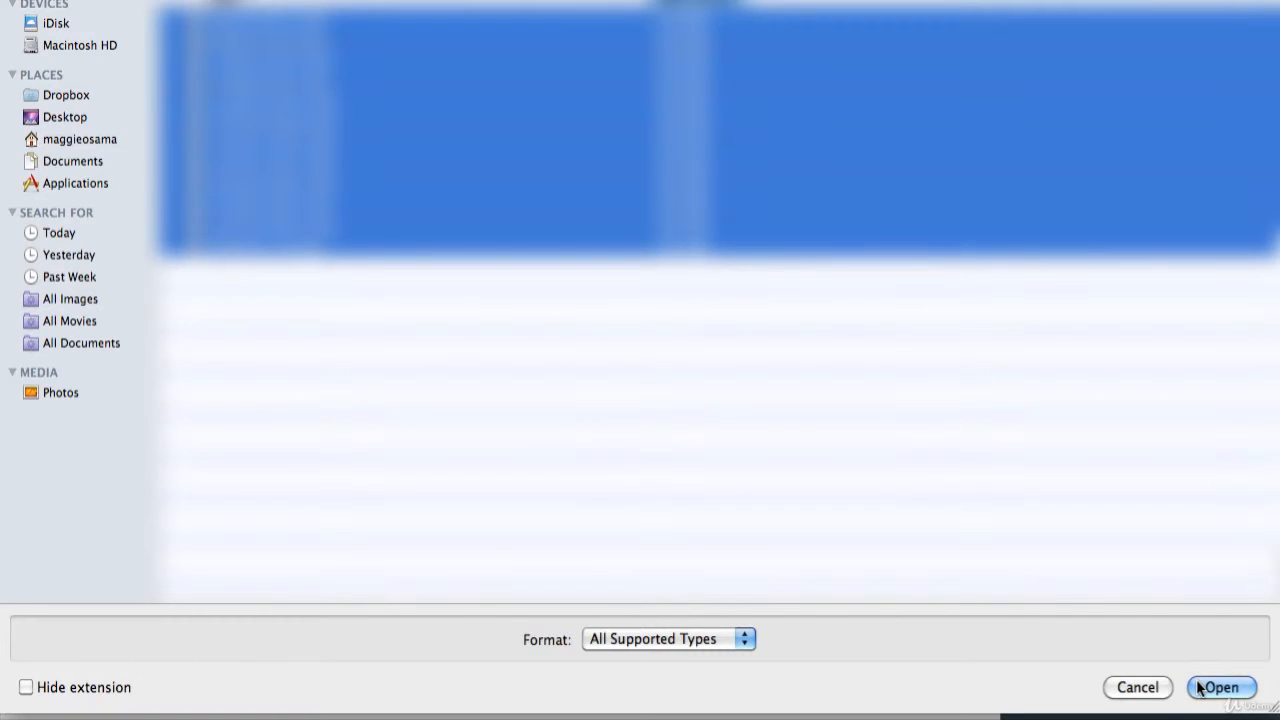
Upload the selected course thumbnail images into the grid and review the layout.
click(1220, 688)
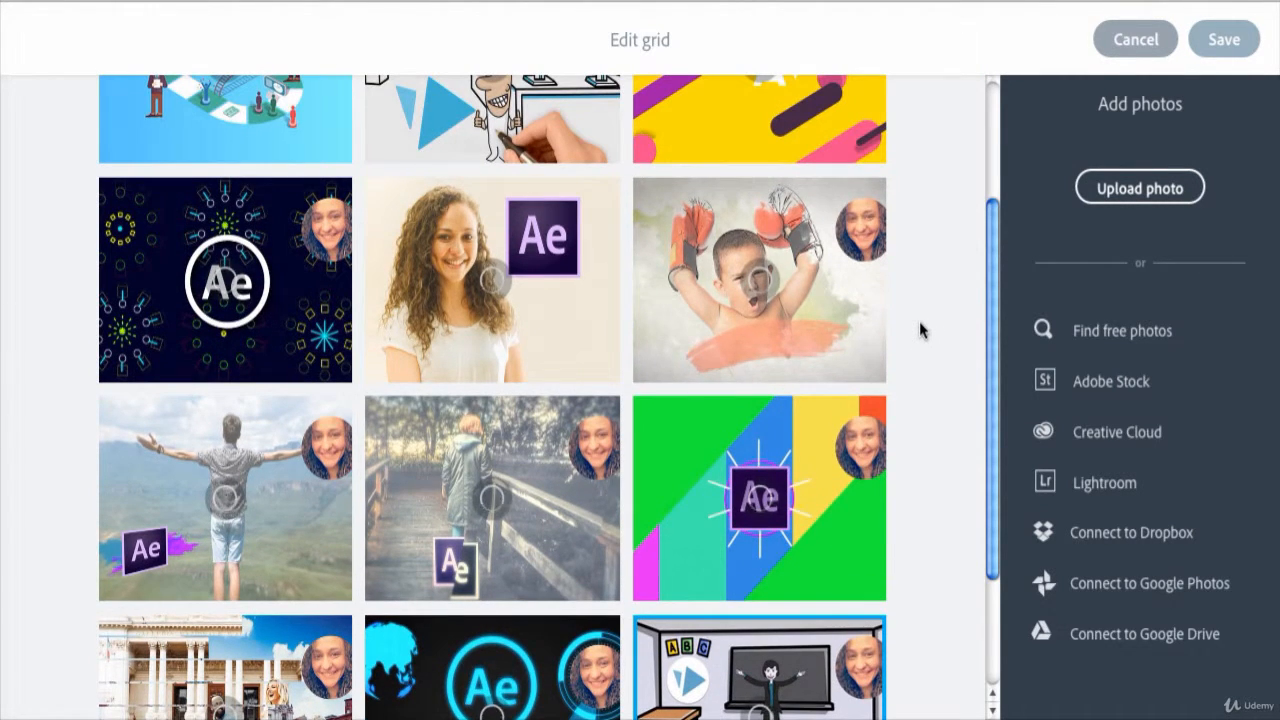
scroll(down, 3)
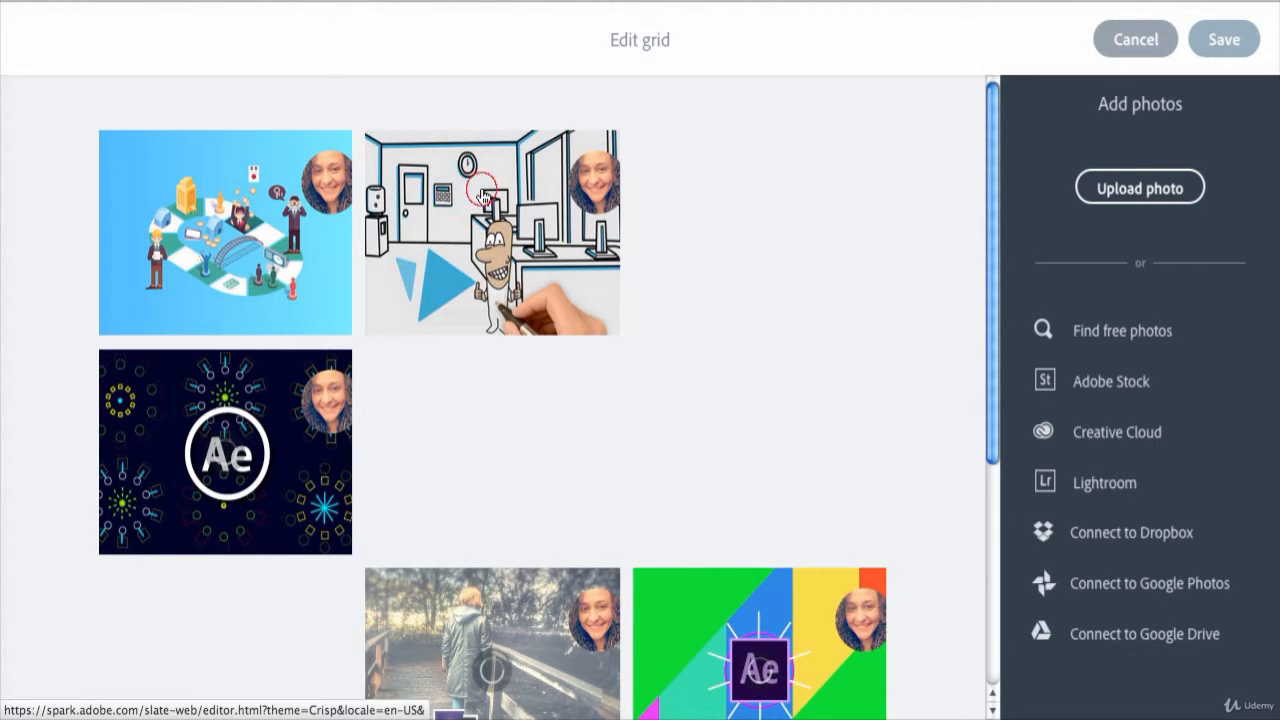
Replace the second grid photo by uploading the whiteboard thumbnail again.
click(492, 232)
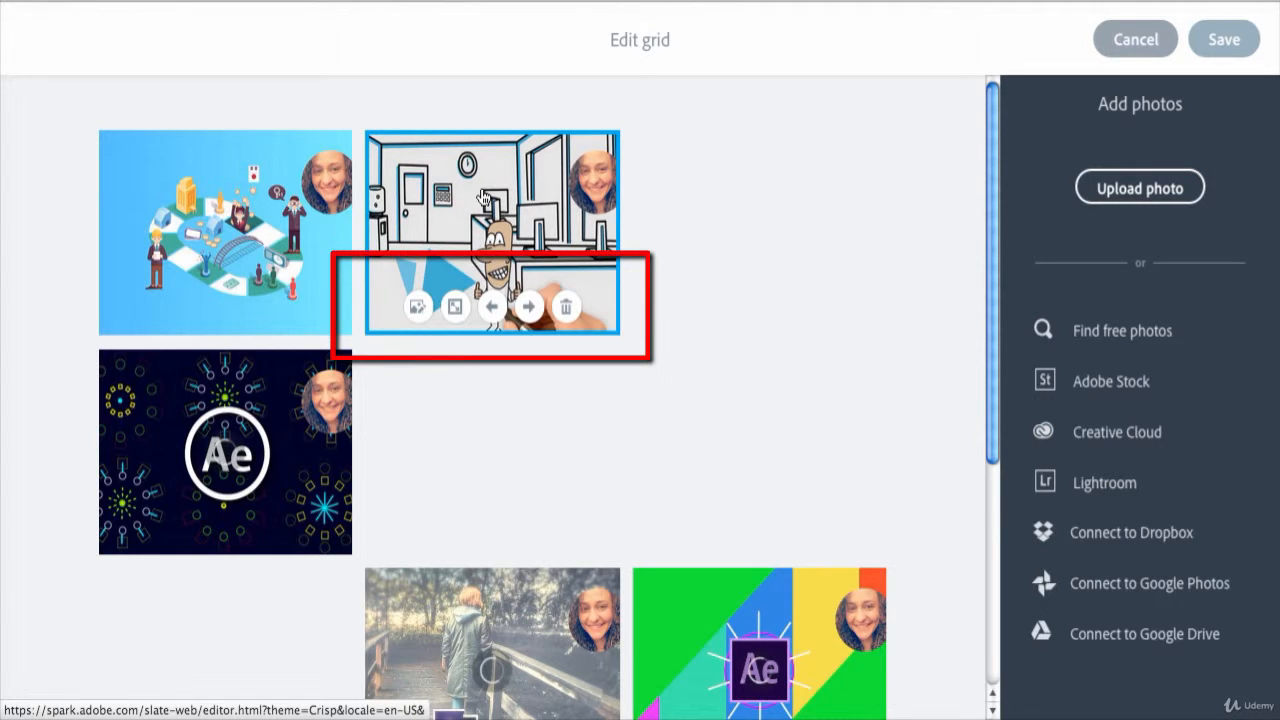
mouse_move(416, 308)
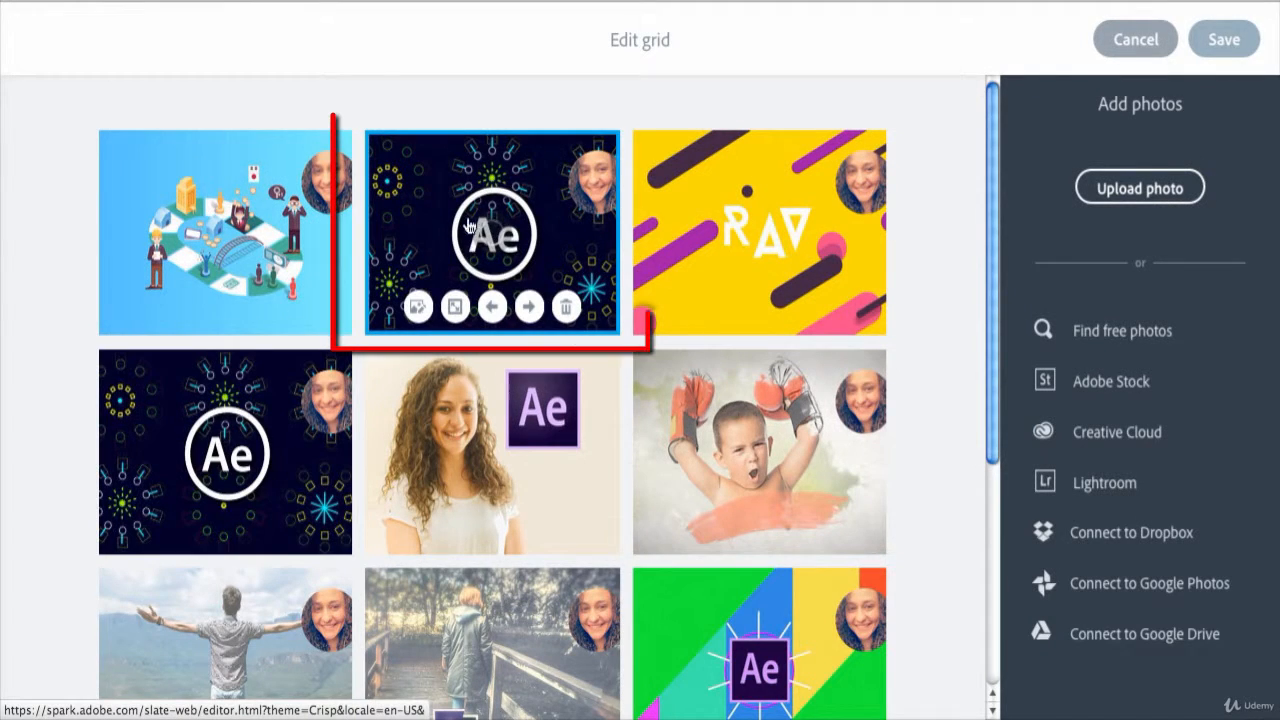
mouse_move(416, 308)
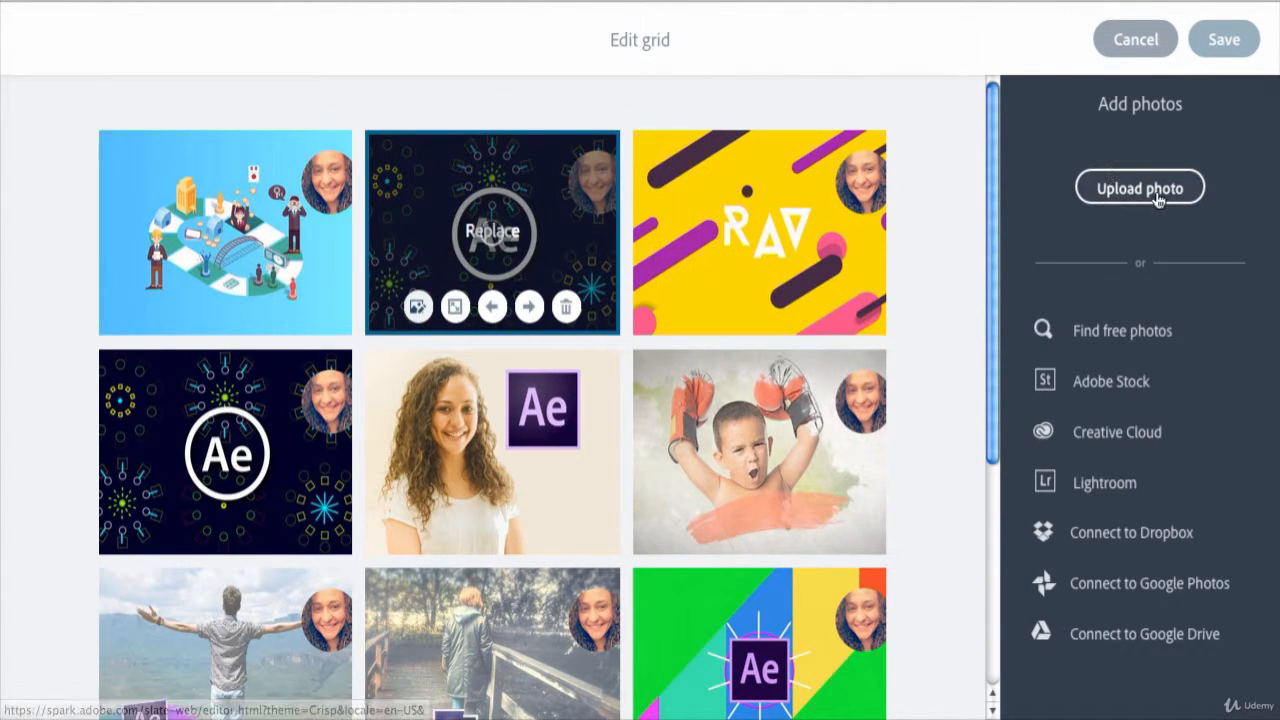
click(1140, 188)
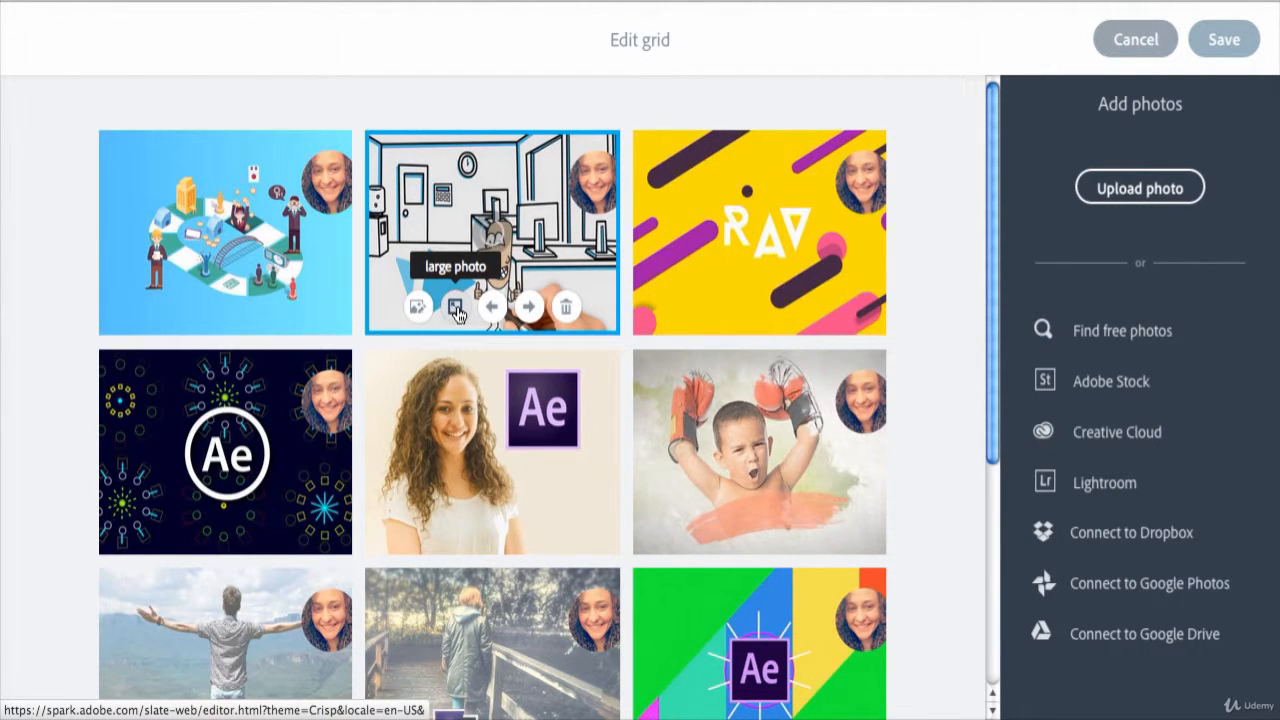
Feature the whiteboard photo large in the grid editor, then shift it two places later.
click(456, 308)
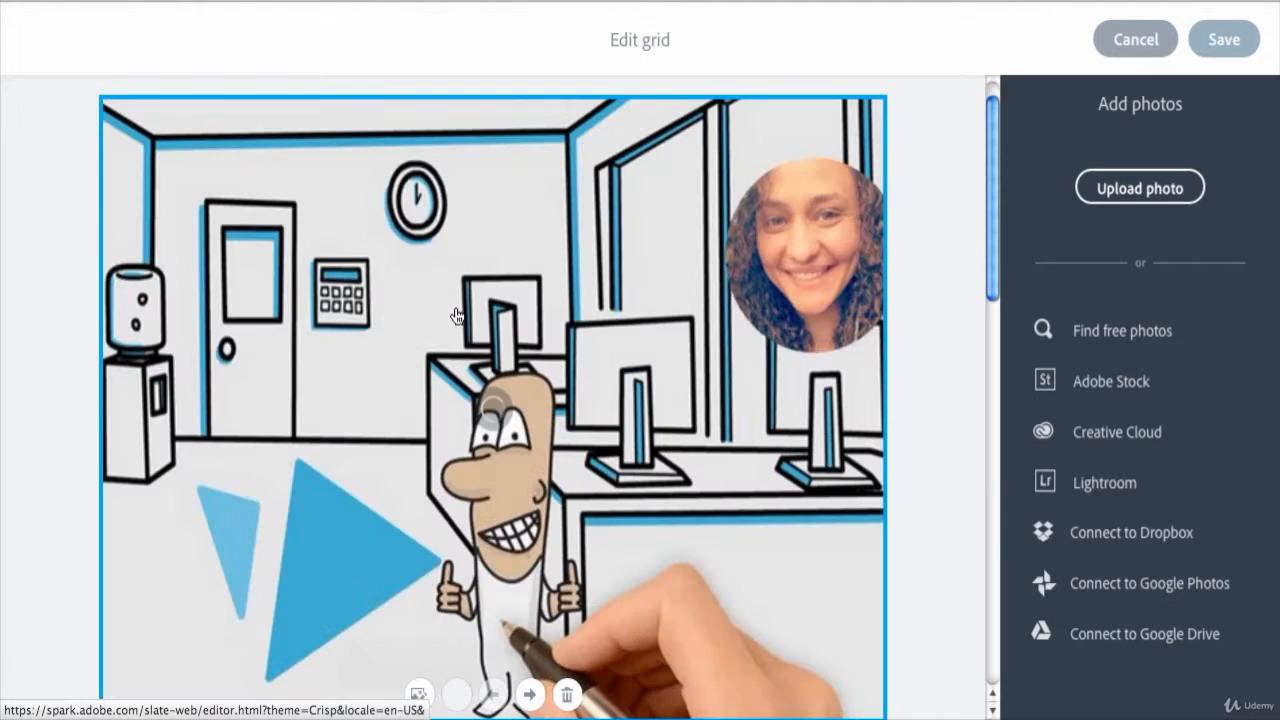
click(568, 694)
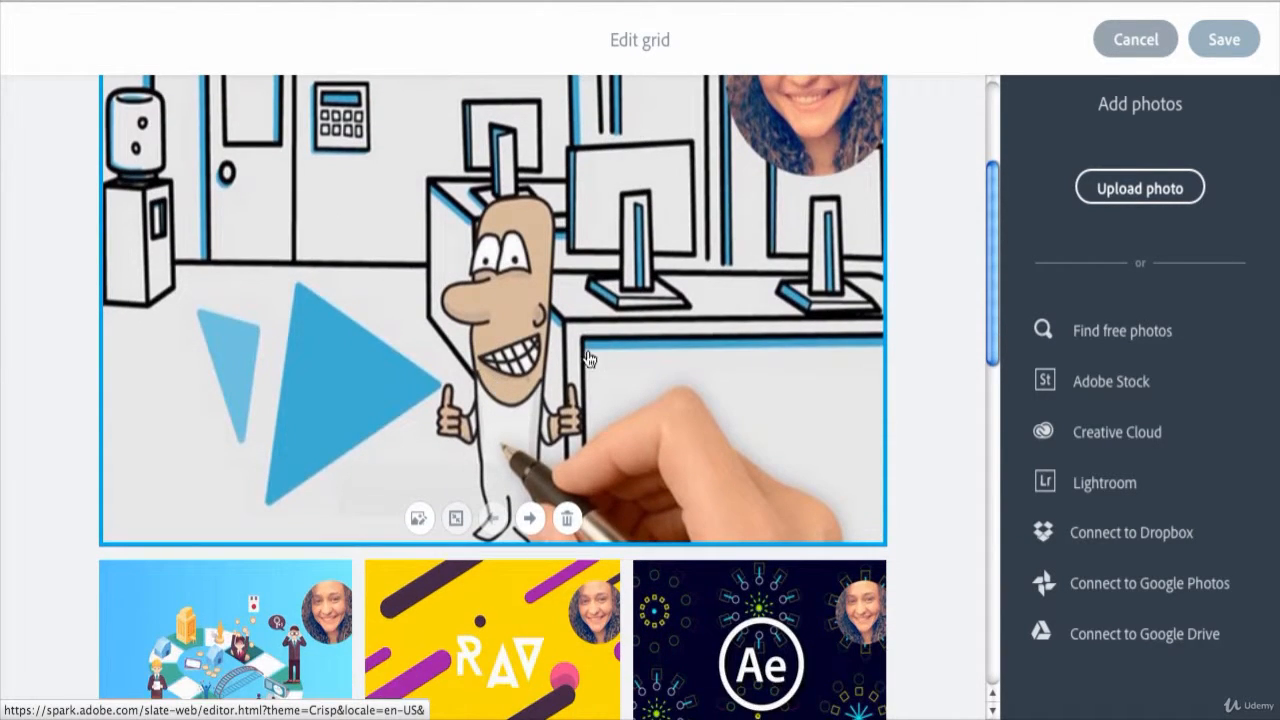
scroll(down, 3)
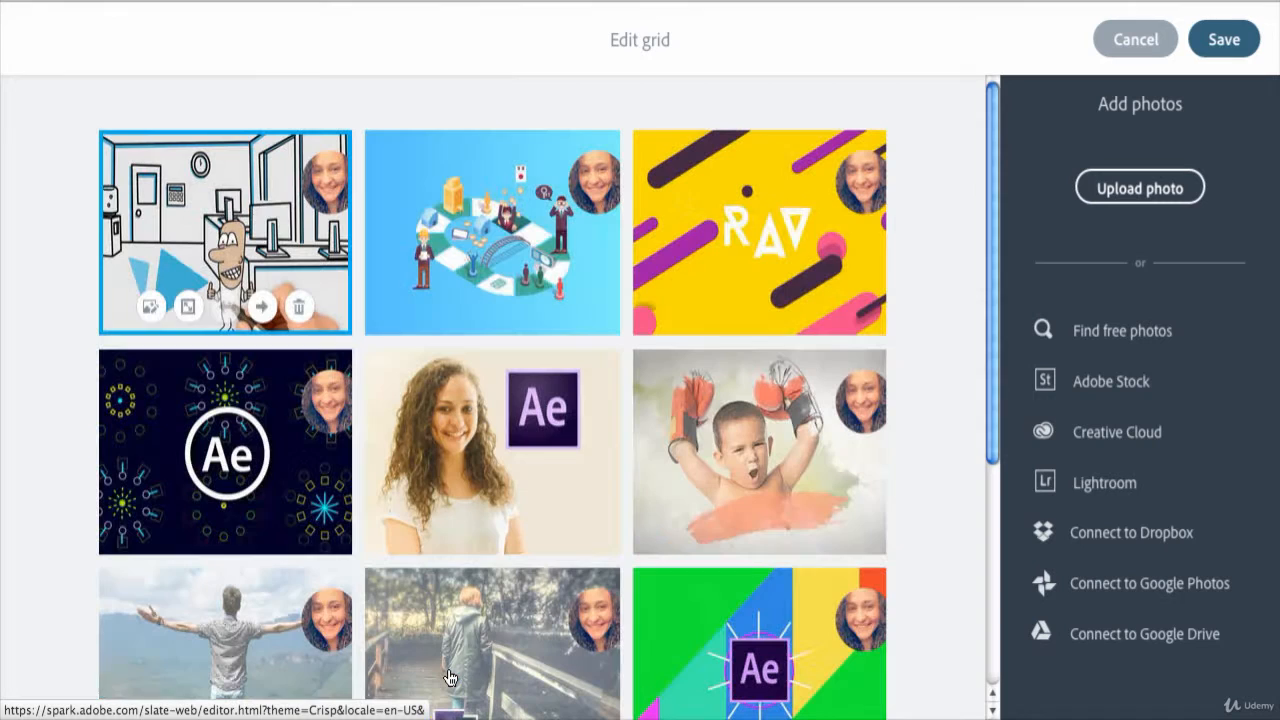
mouse_move(262, 306)
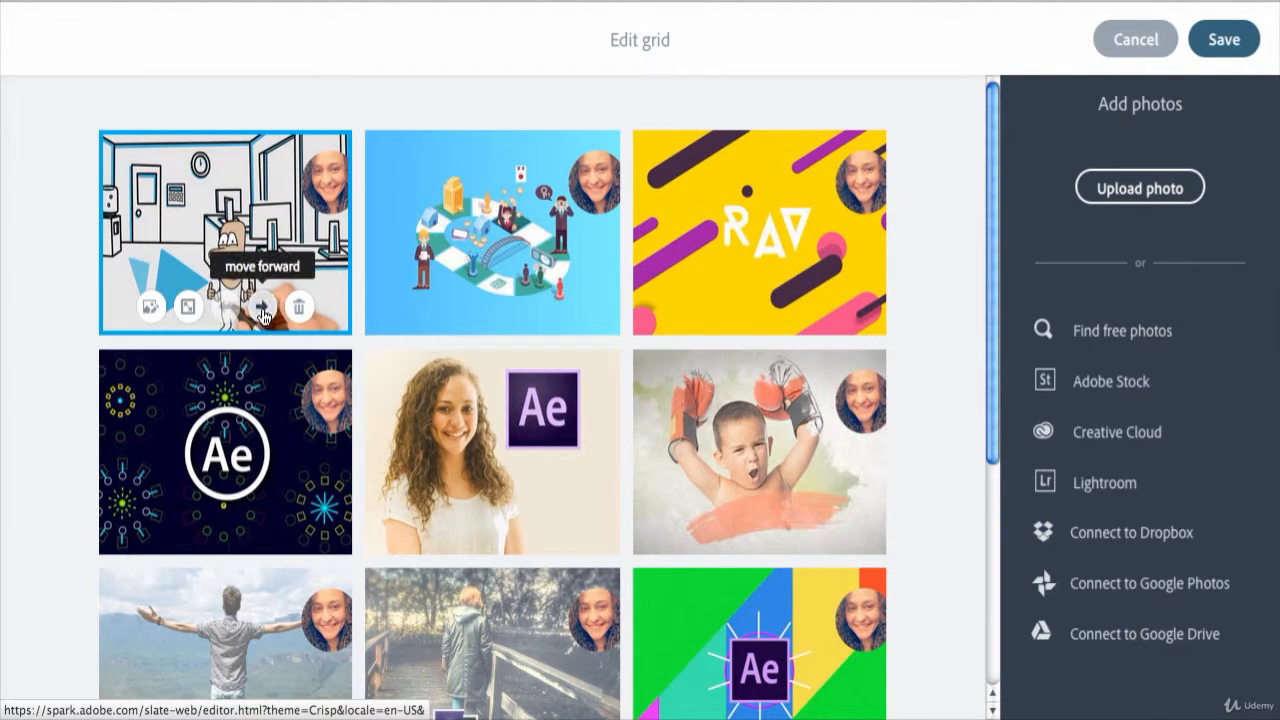
click(260, 306)
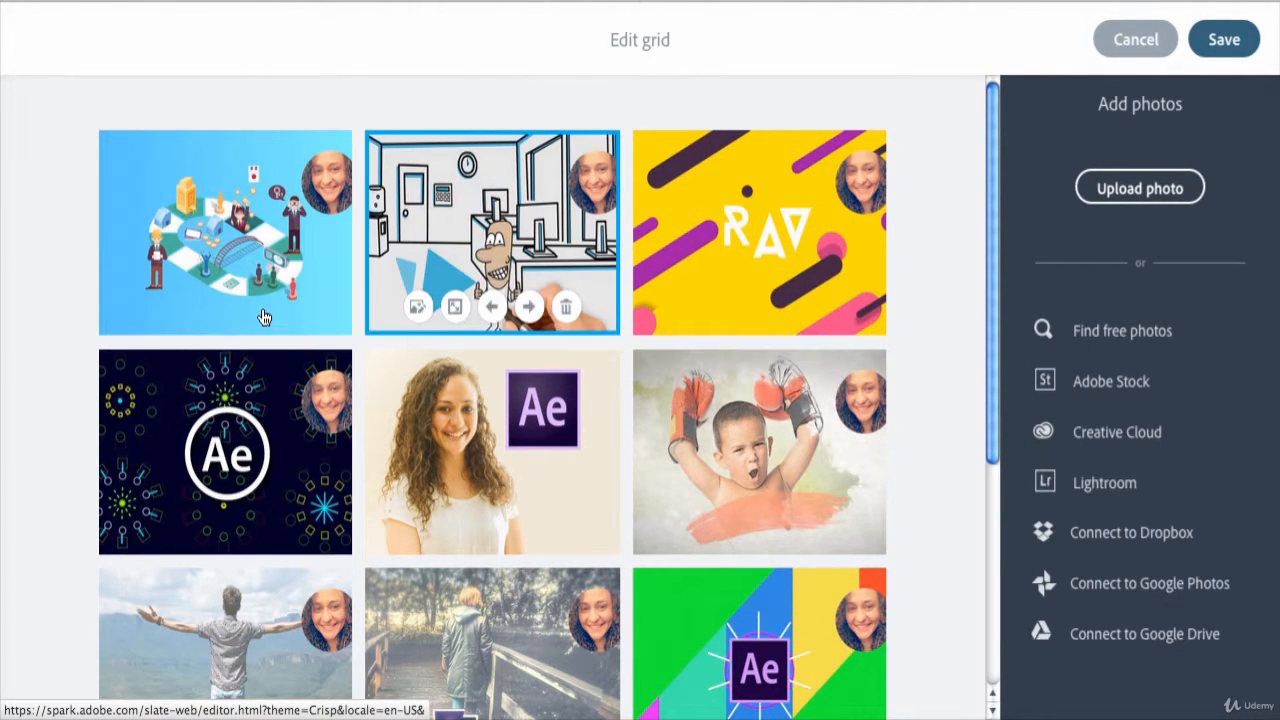
mouse_move(528, 306)
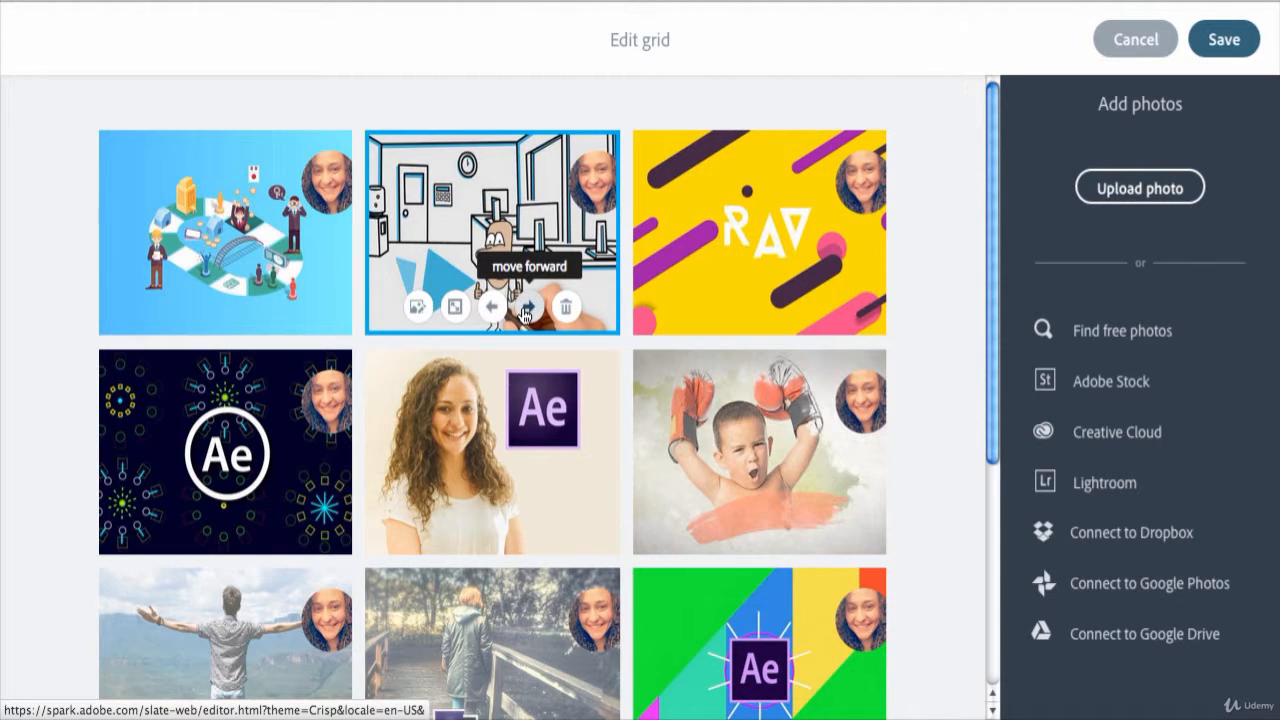
click(528, 306)
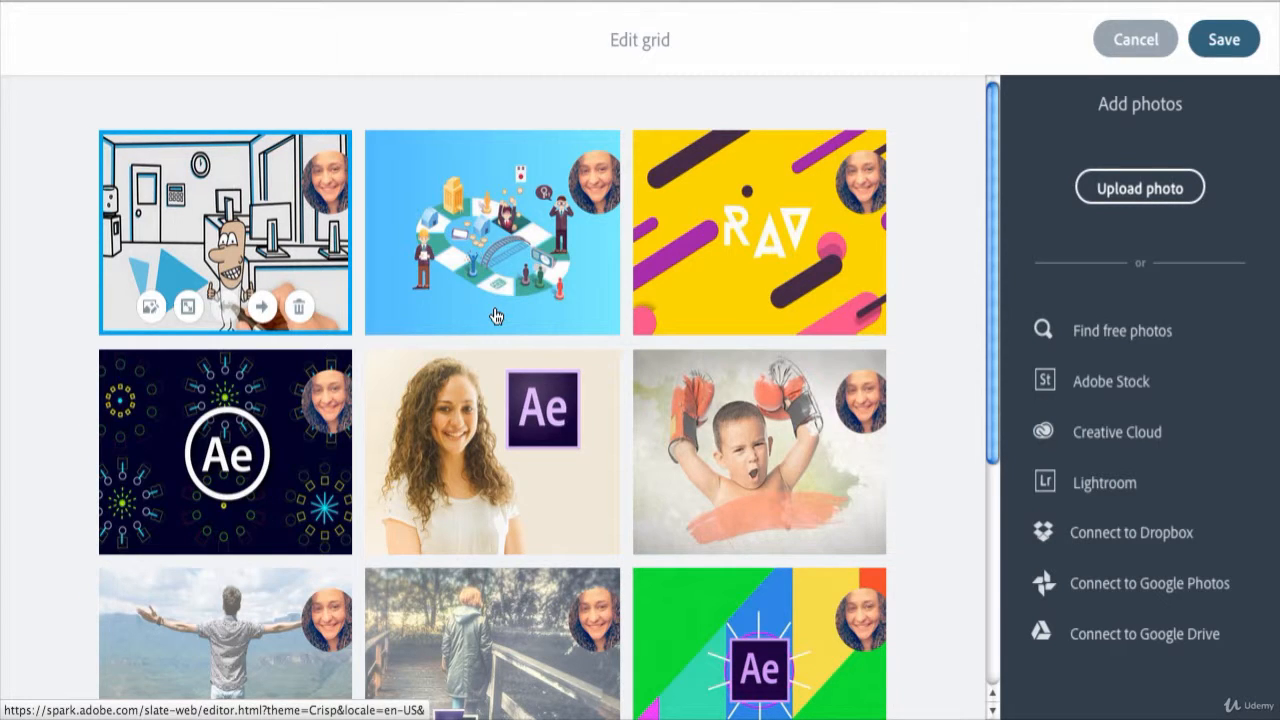
mouse_move(300, 306)
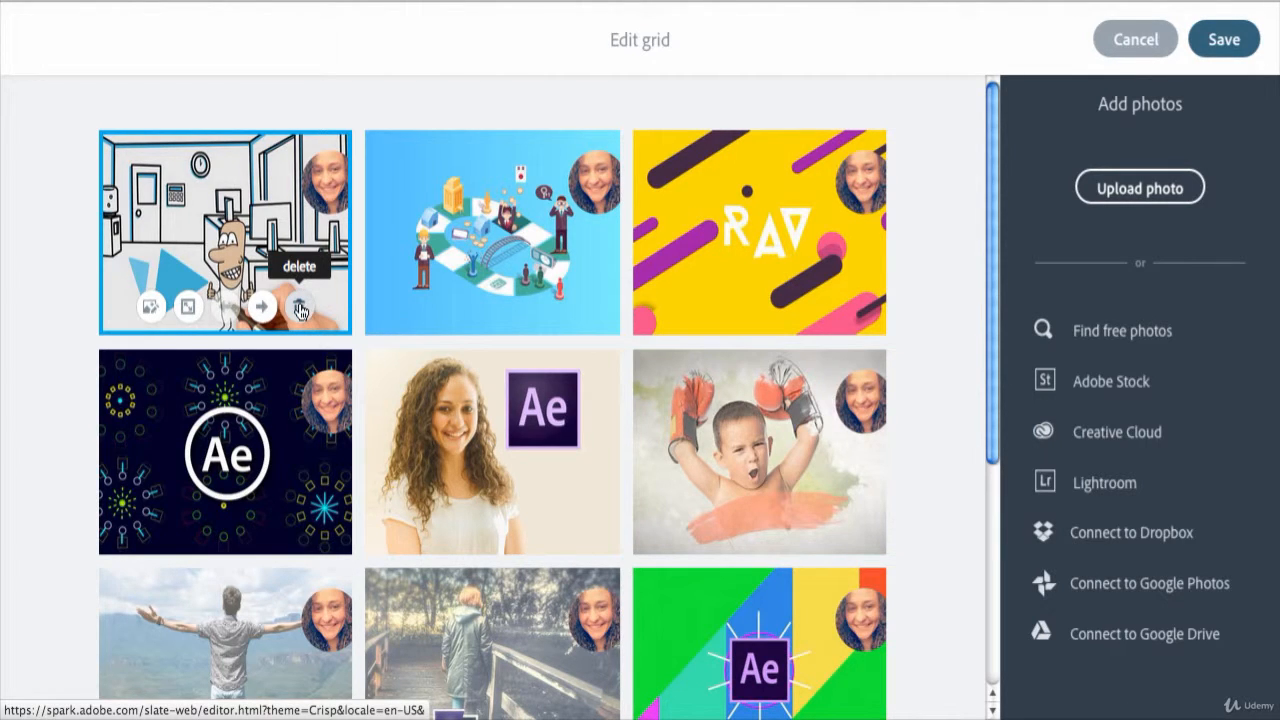
Move the large Ae globe image backward twice so it leads the grid, then save.
scroll(down, 3)
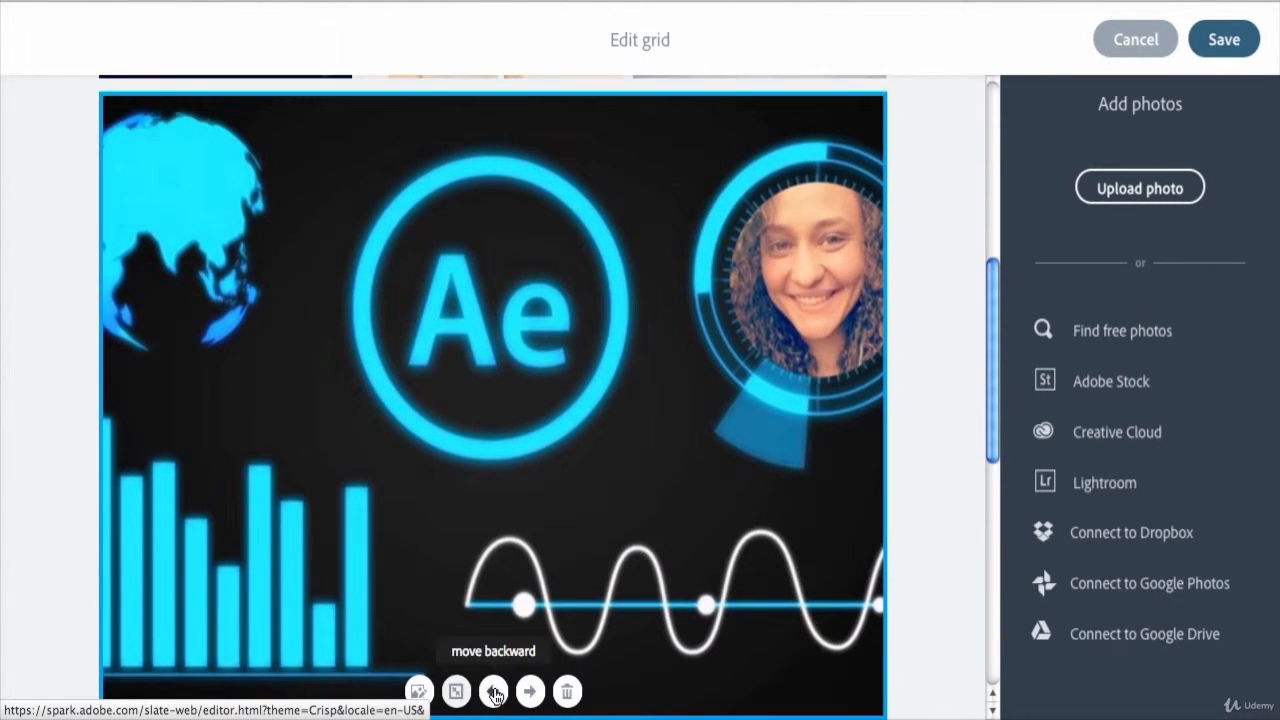
click(492, 692)
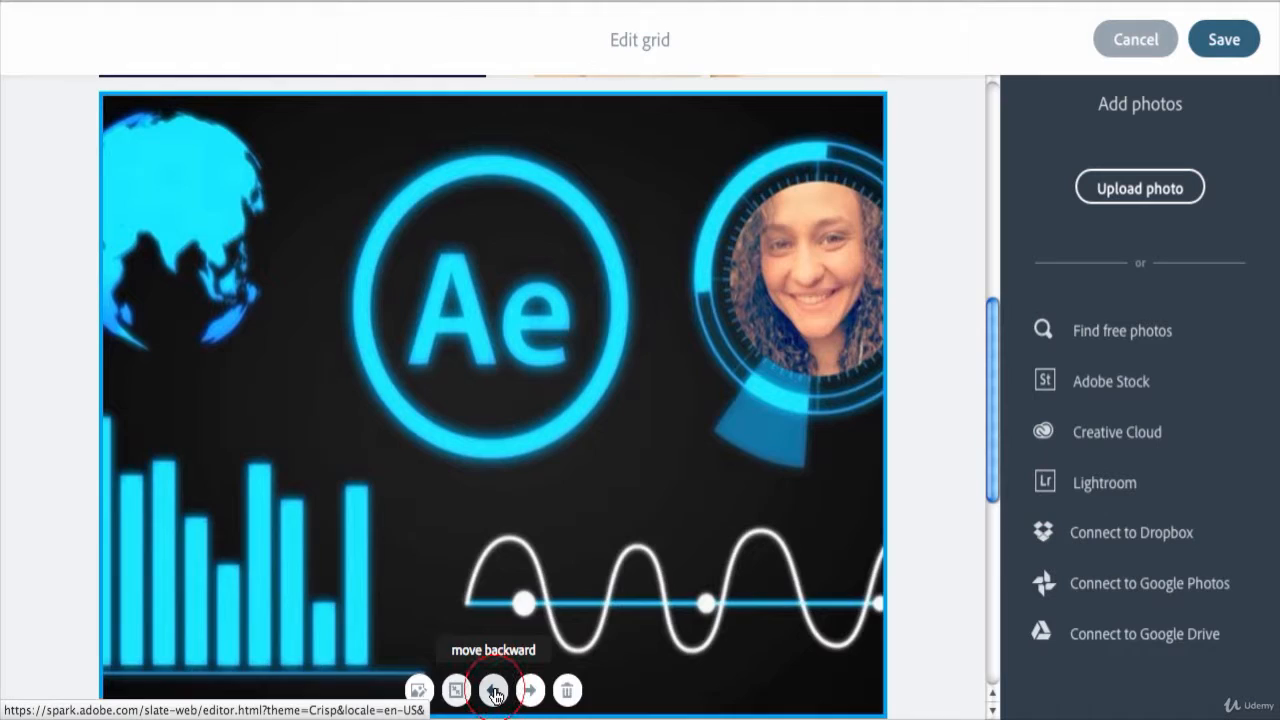
click(492, 690)
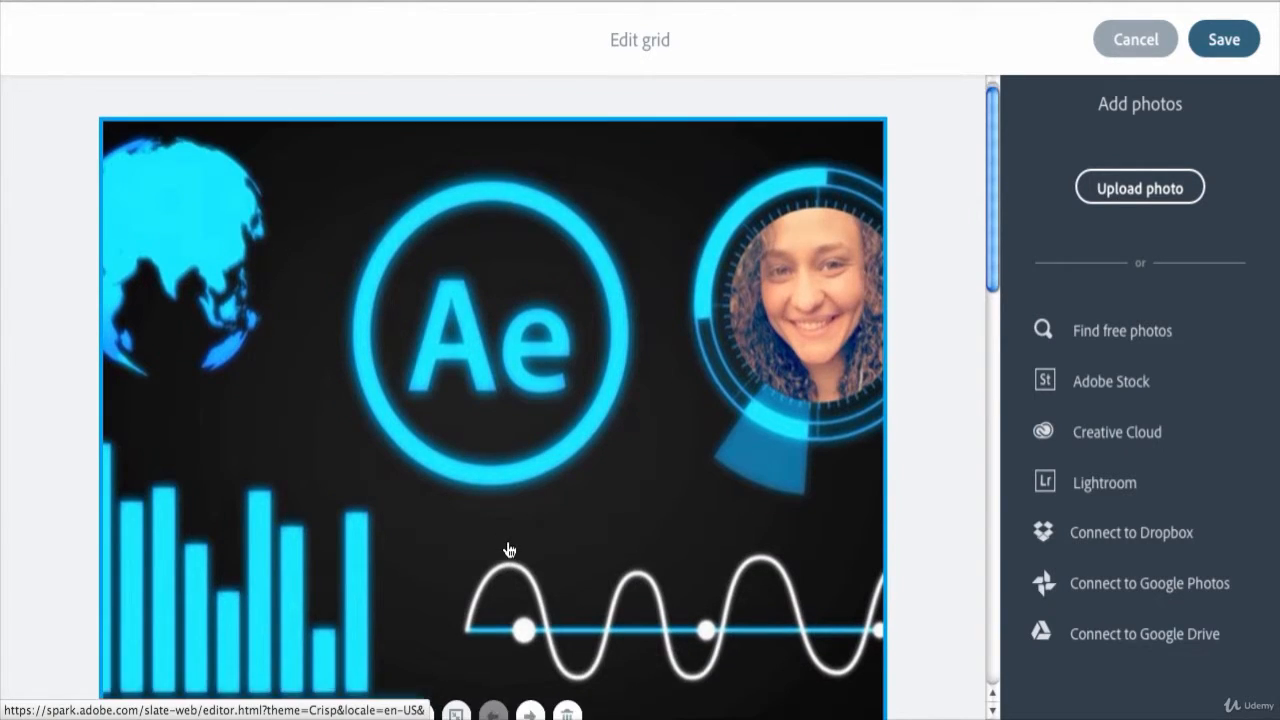
scroll(down, 3)
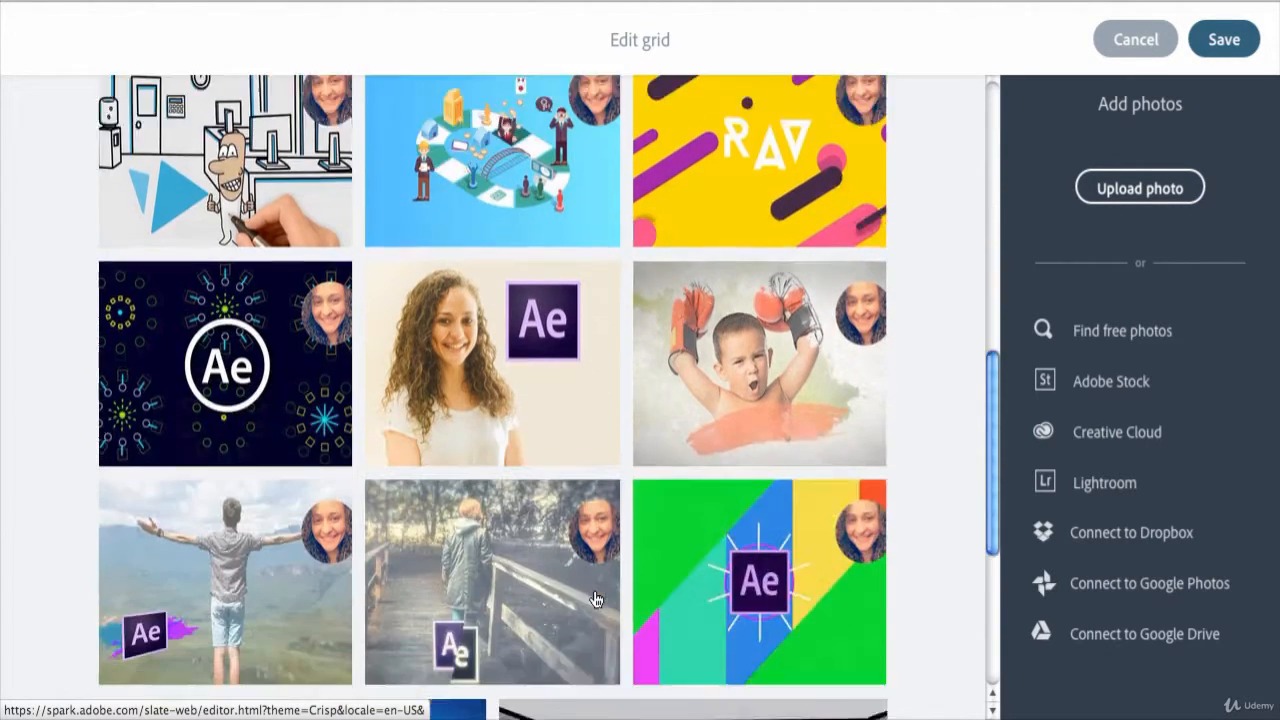
scroll(down, 3)
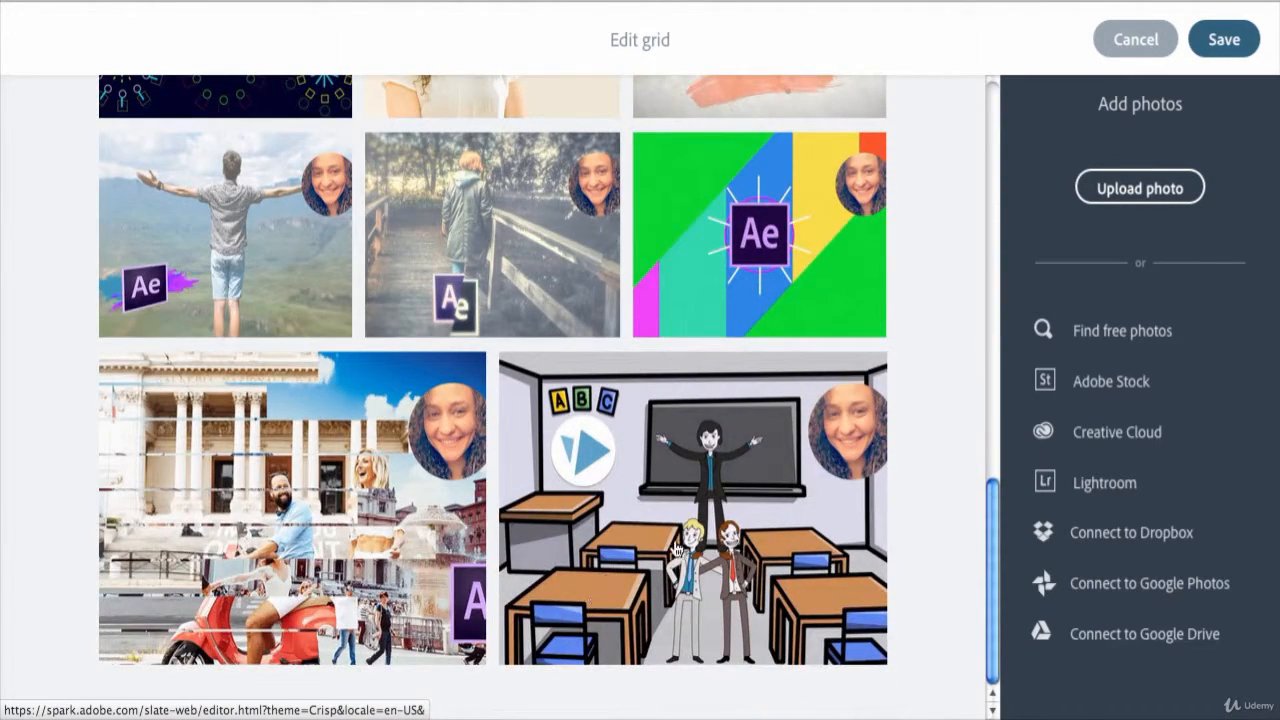
scroll(down, 3)
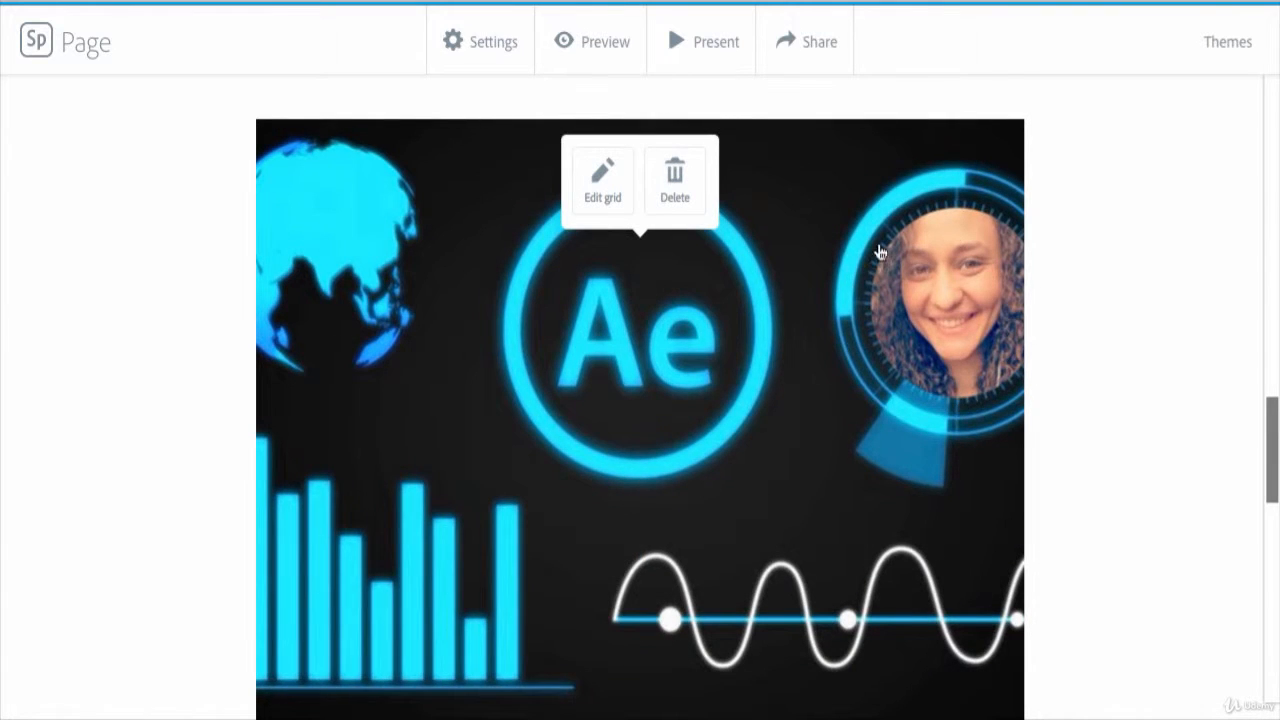
scroll(down, 3)
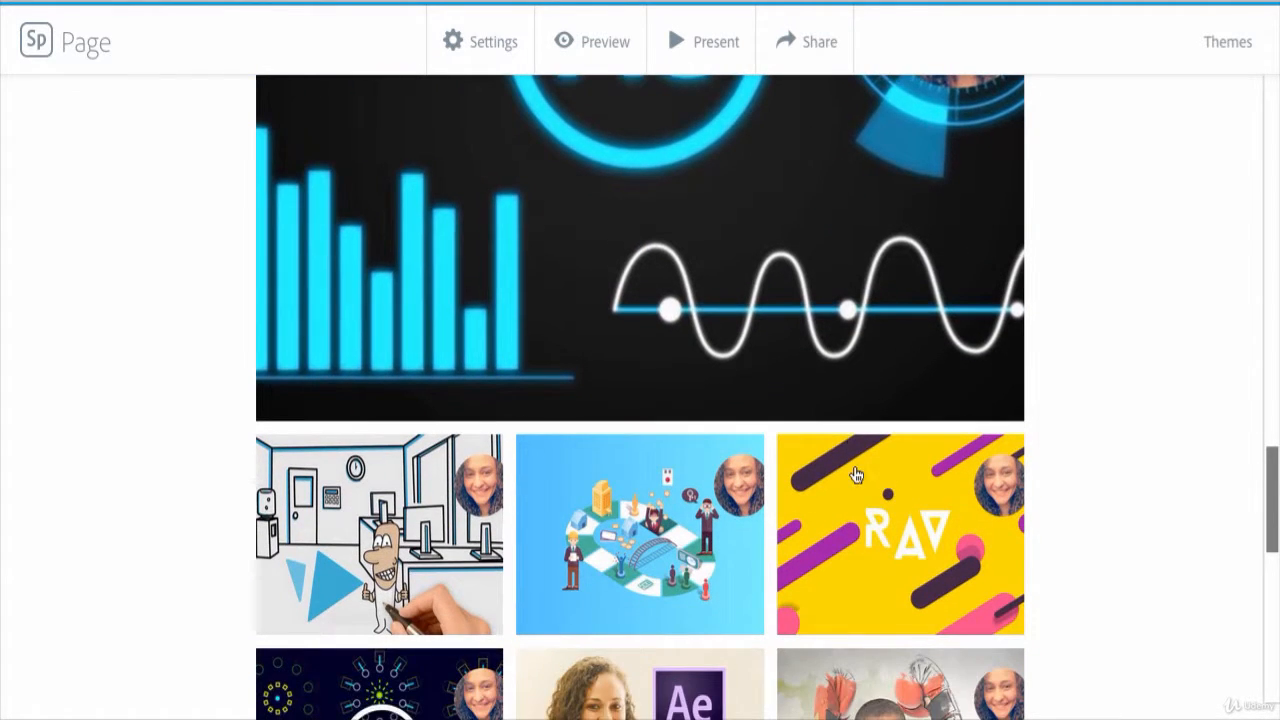
click(856, 472)
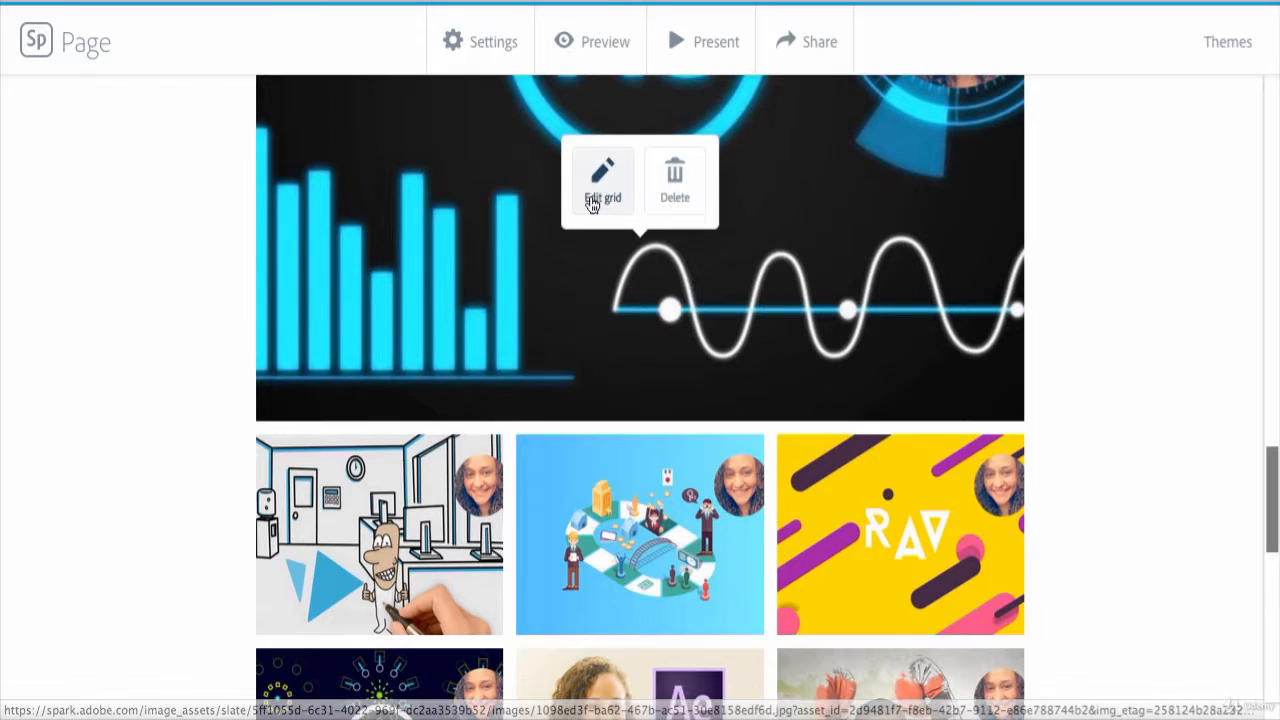
click(602, 180)
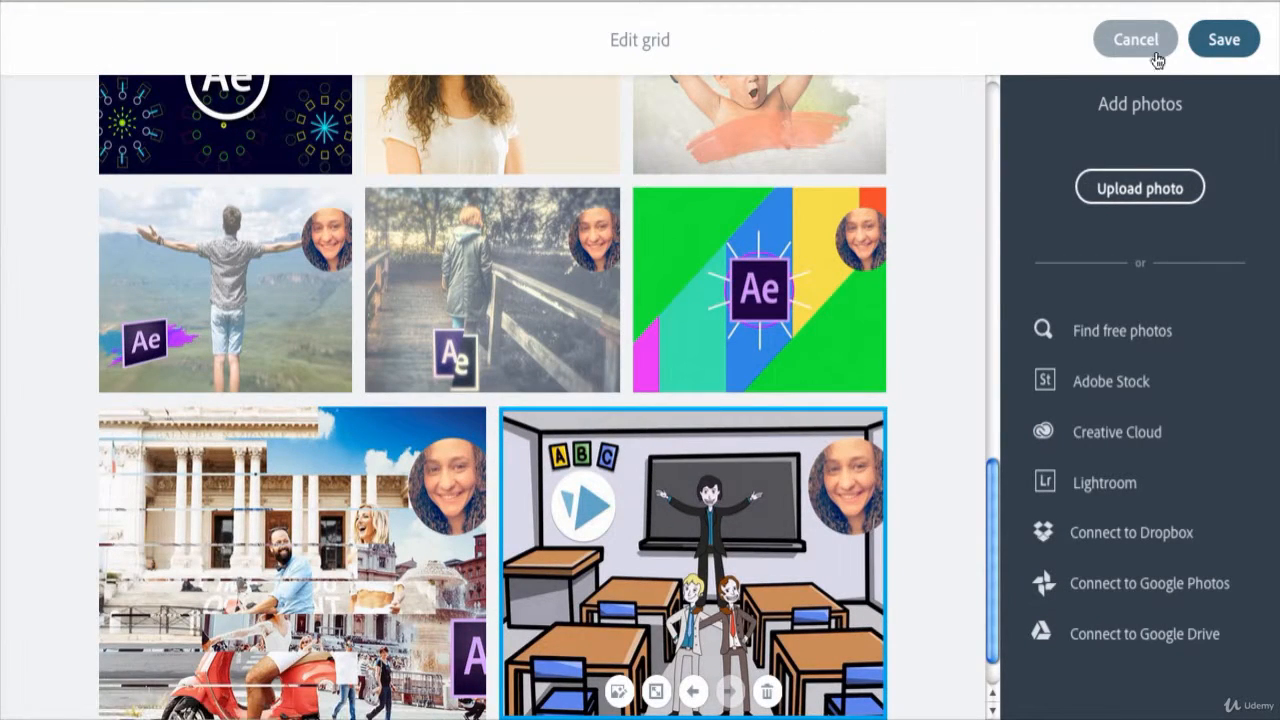
click(1224, 40)
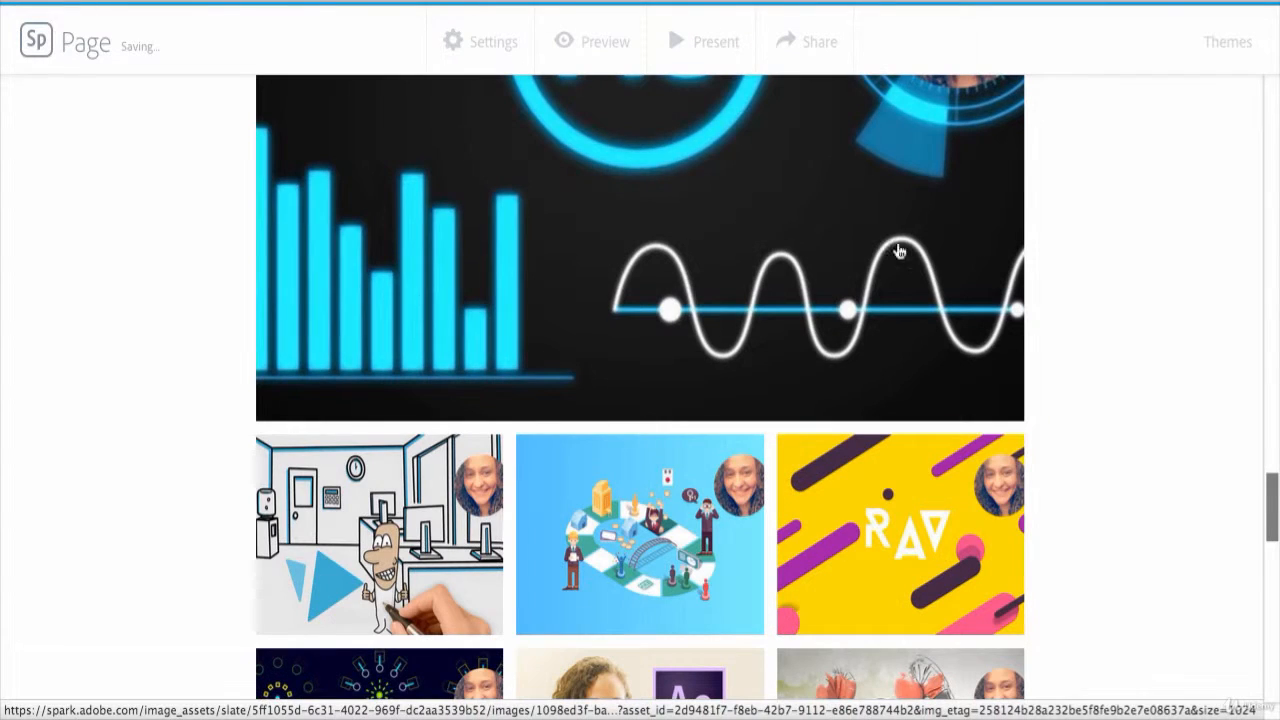
click(898, 252)
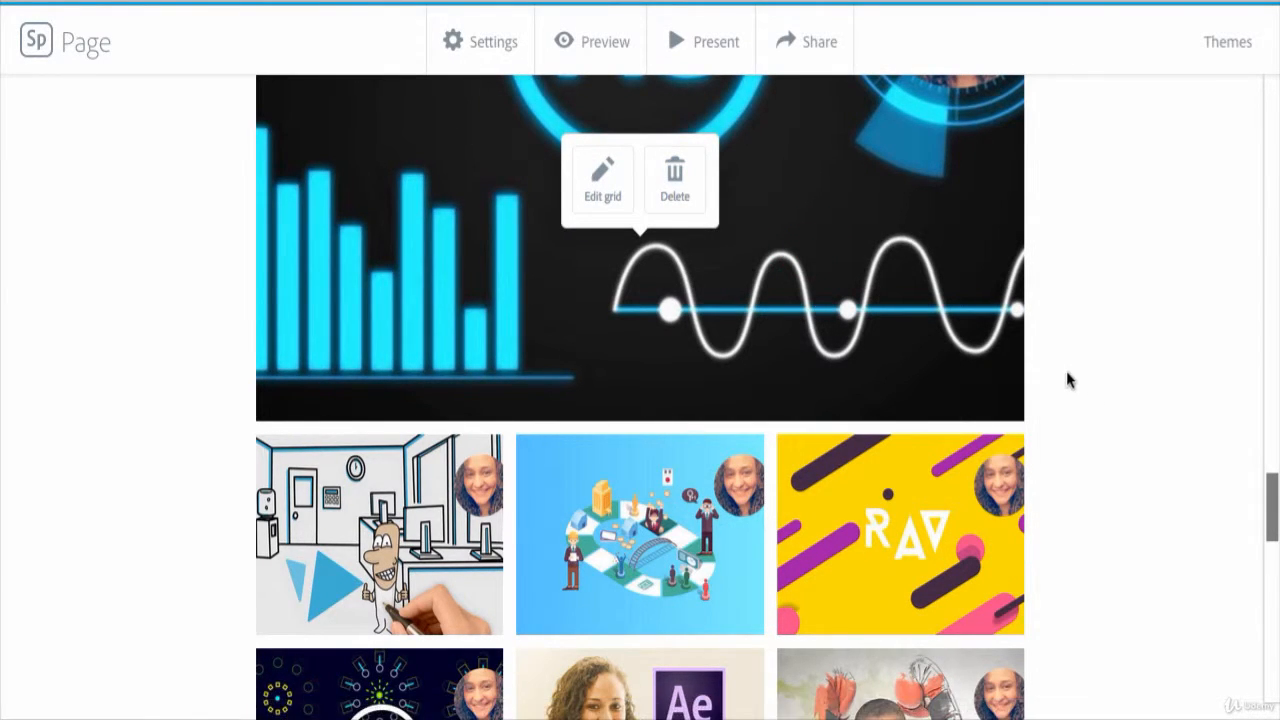
scroll(down, 3)
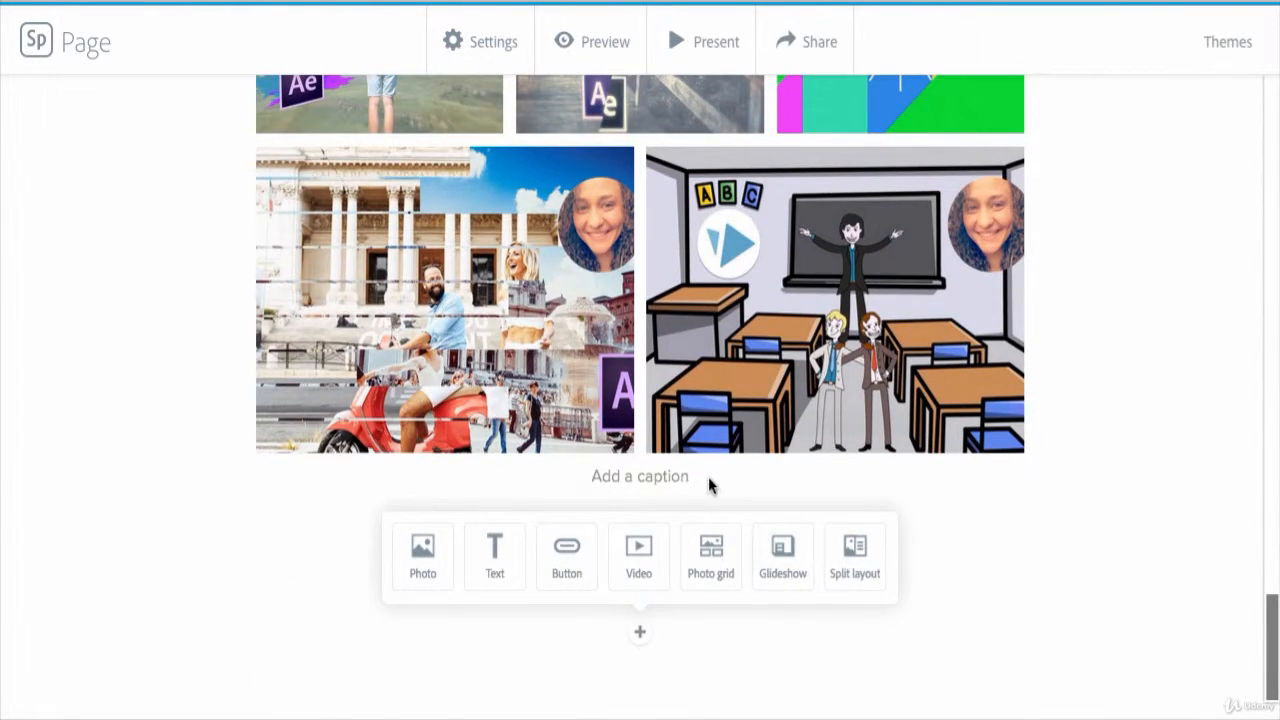
Start a caption under the photo grid reading 'Check out our awe'.
click(640, 476)
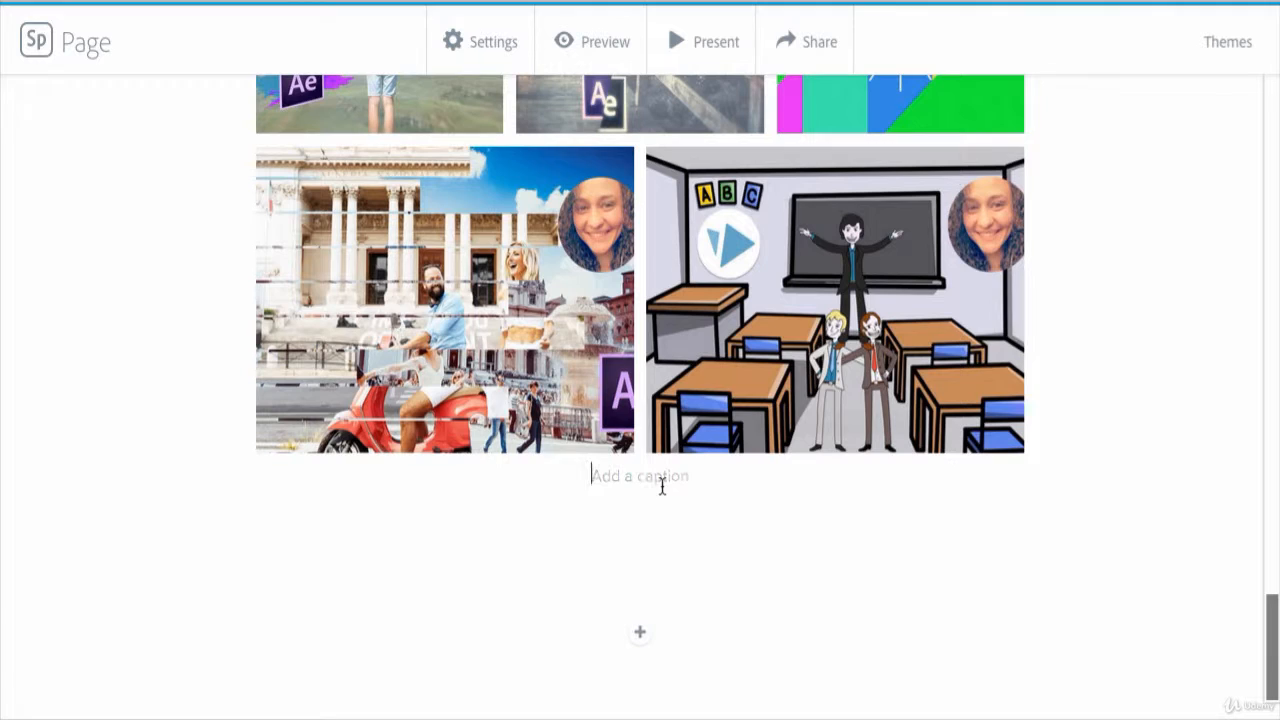
mouse_move(742, 524)
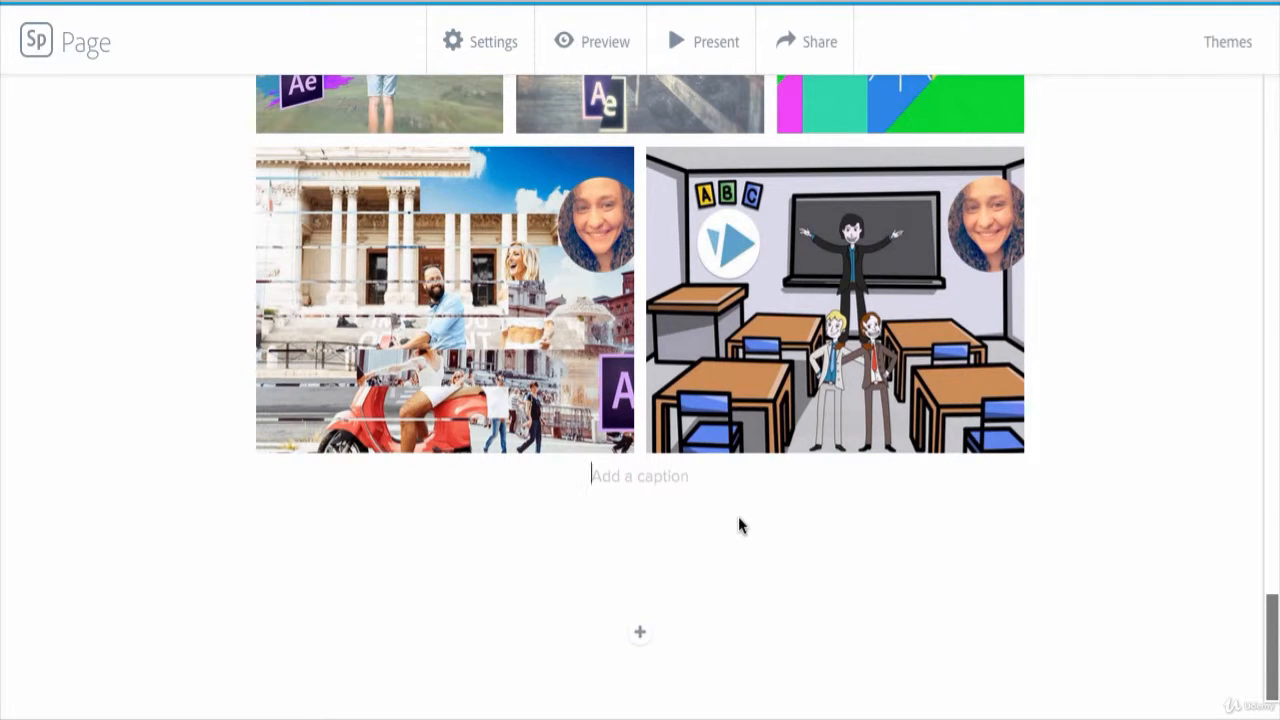
text(Check out our awe)
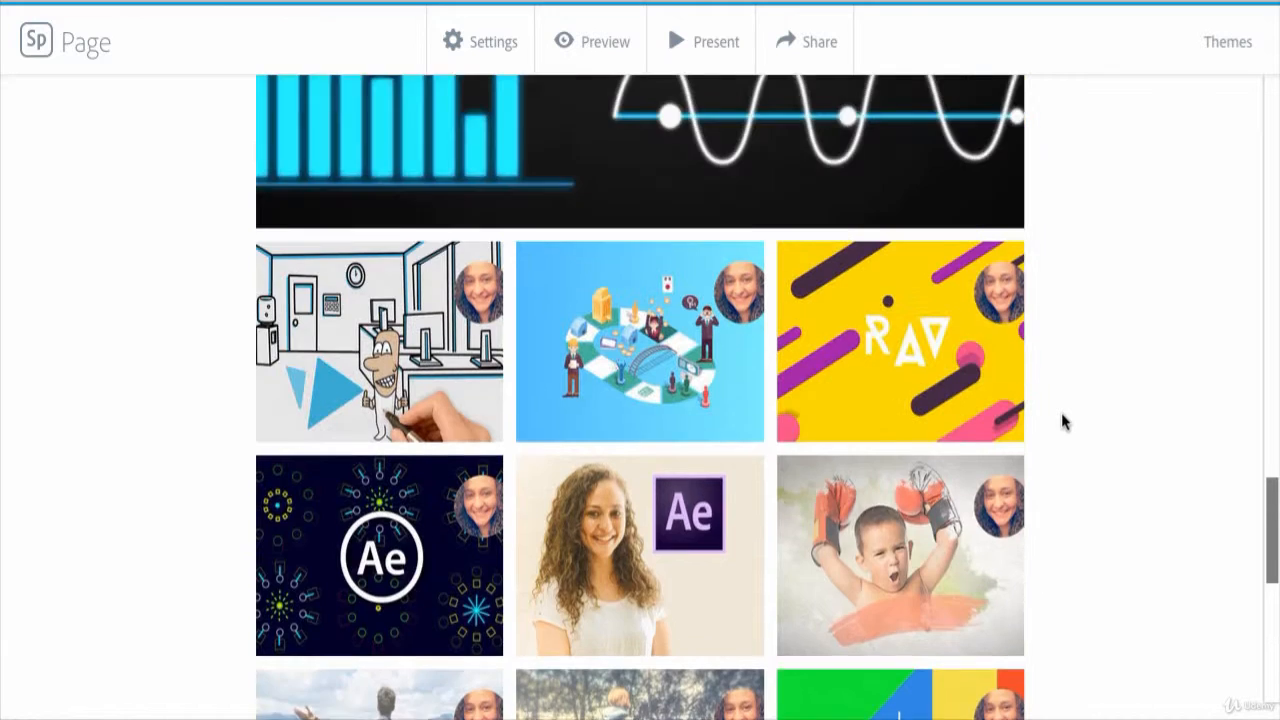
scroll(up, 3)
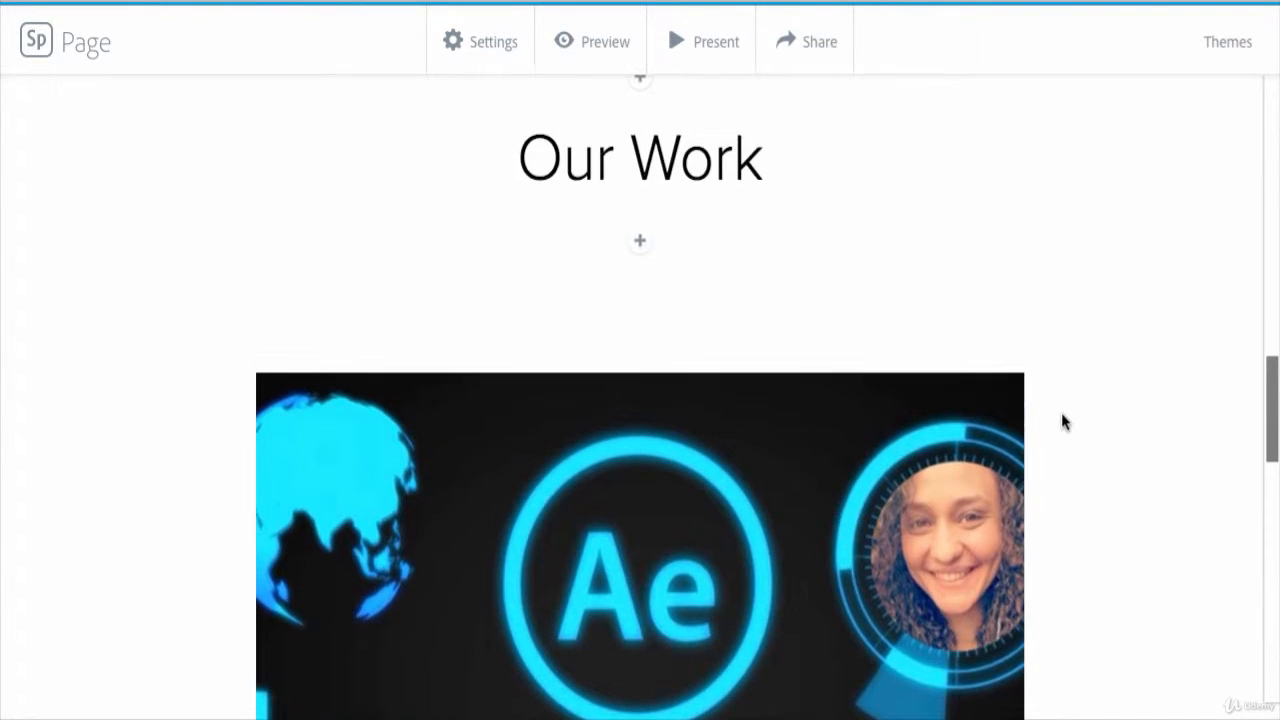
scroll(down, 3)
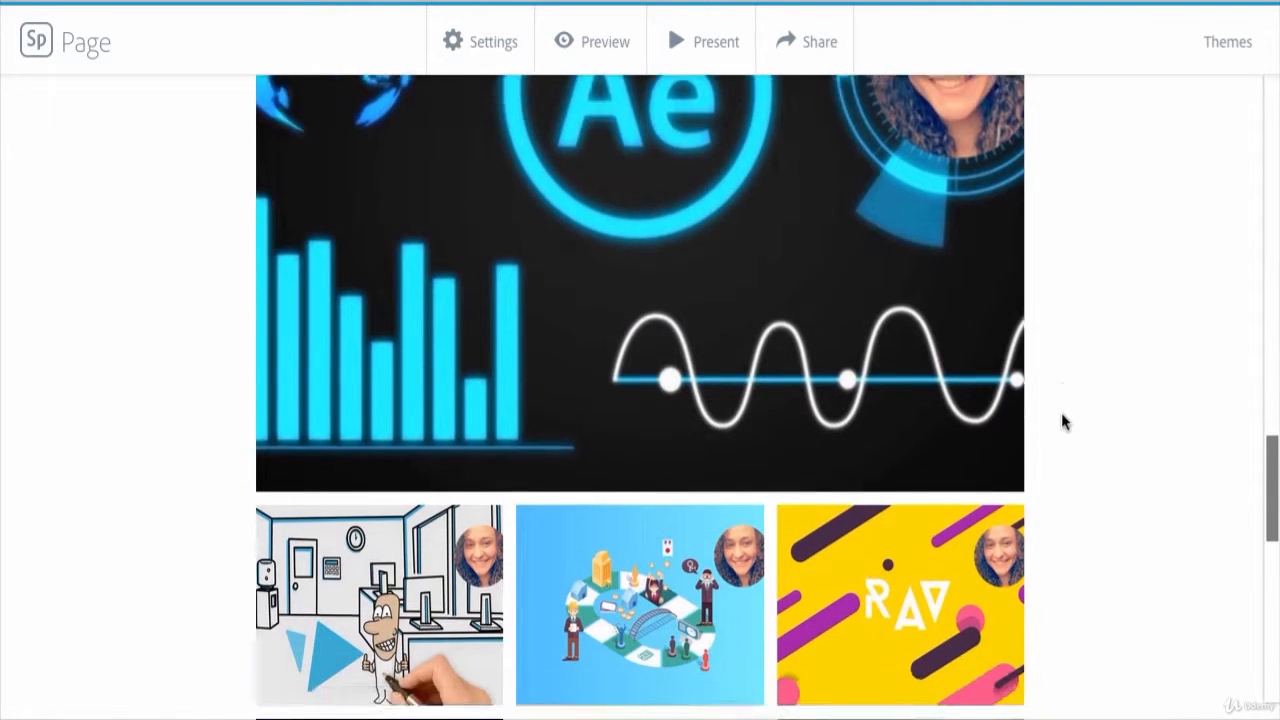
scroll(down, 3)
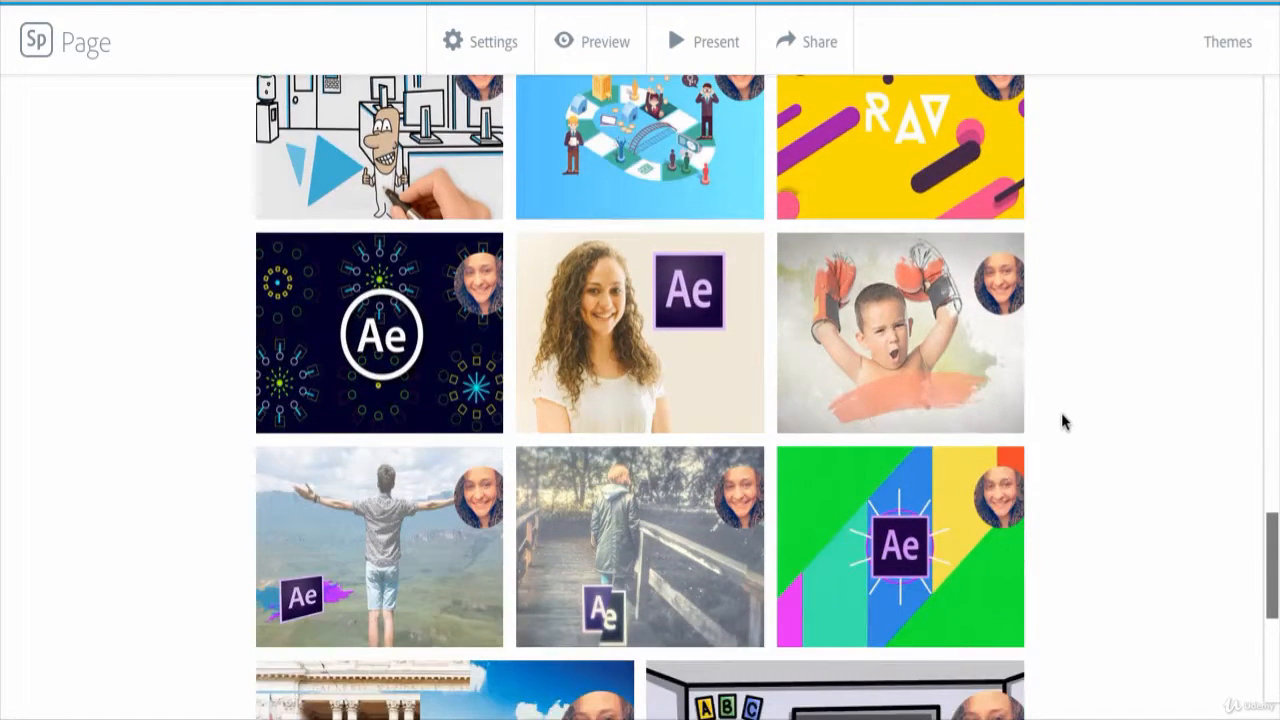
scroll(down, 3)
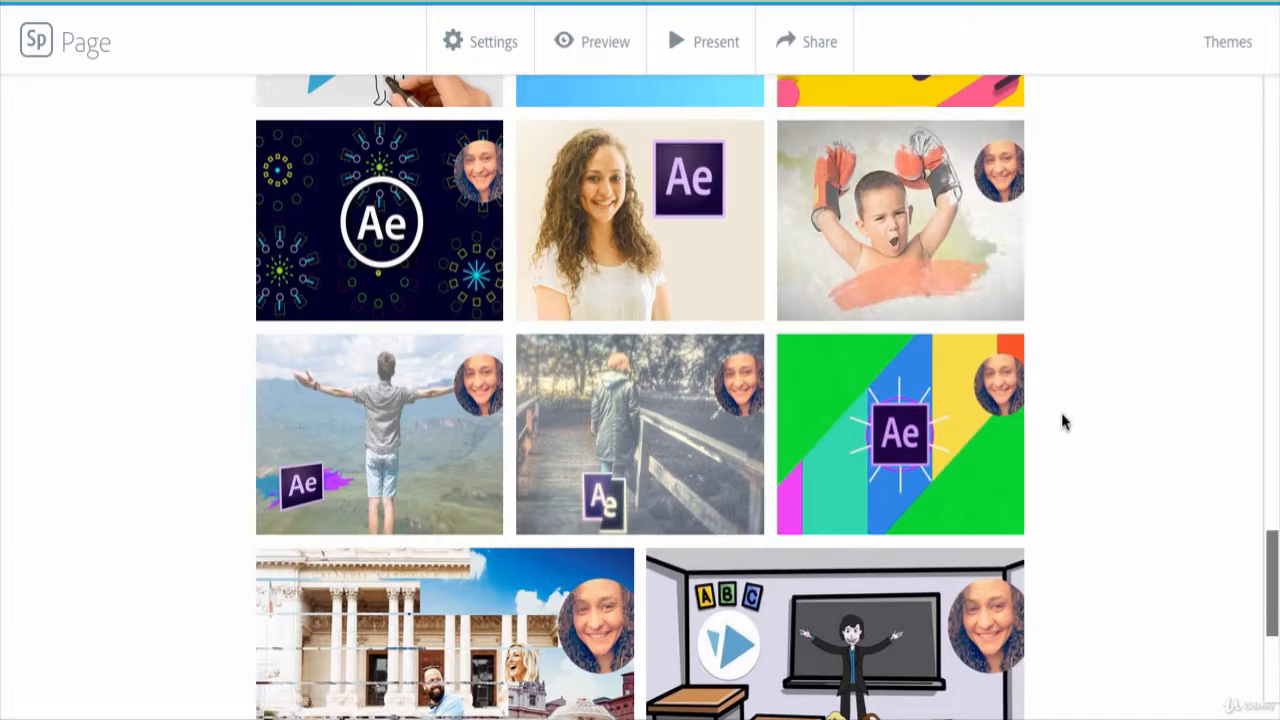